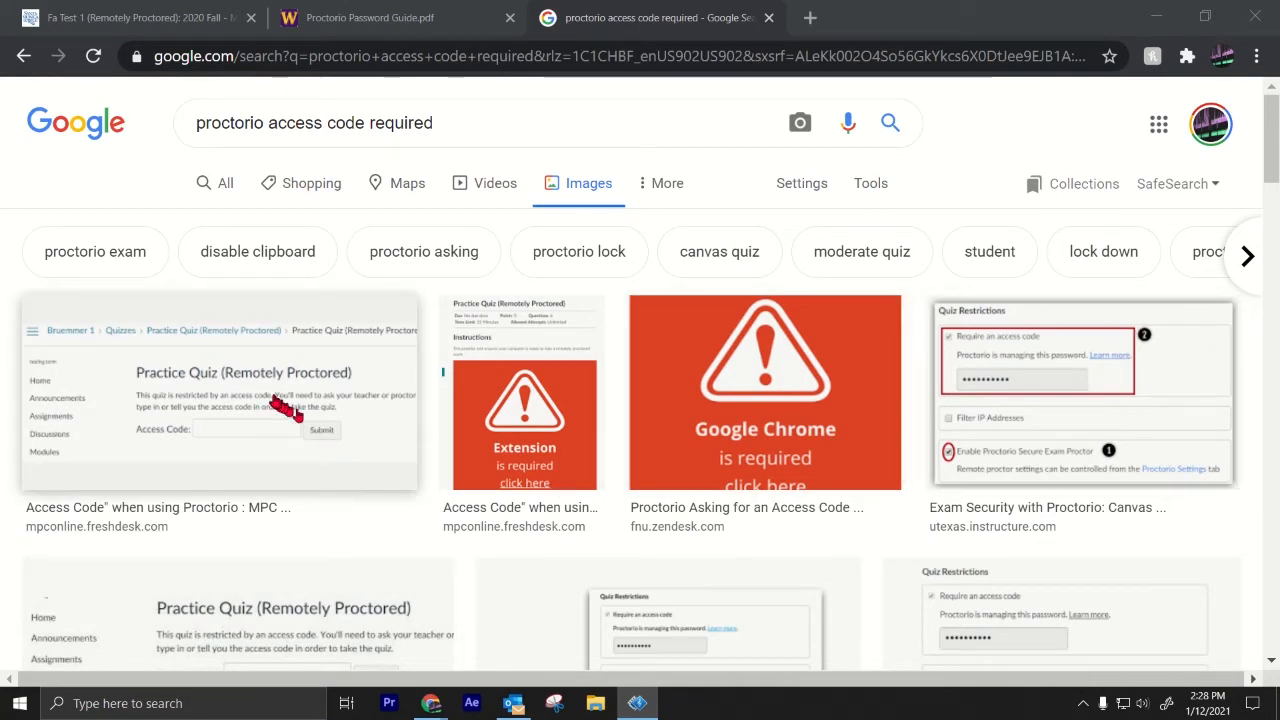
Read the MPC Access Code support article from the first image result, then return to search results
click(220, 390)
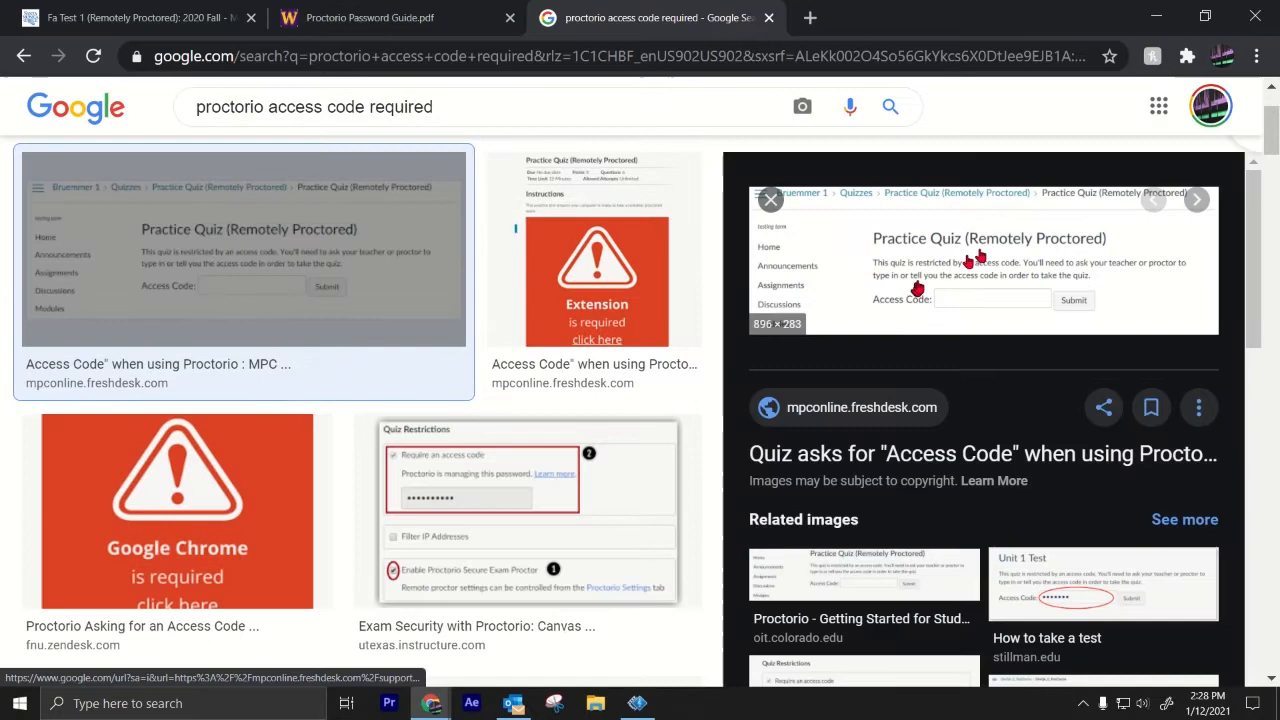
click(983, 453)
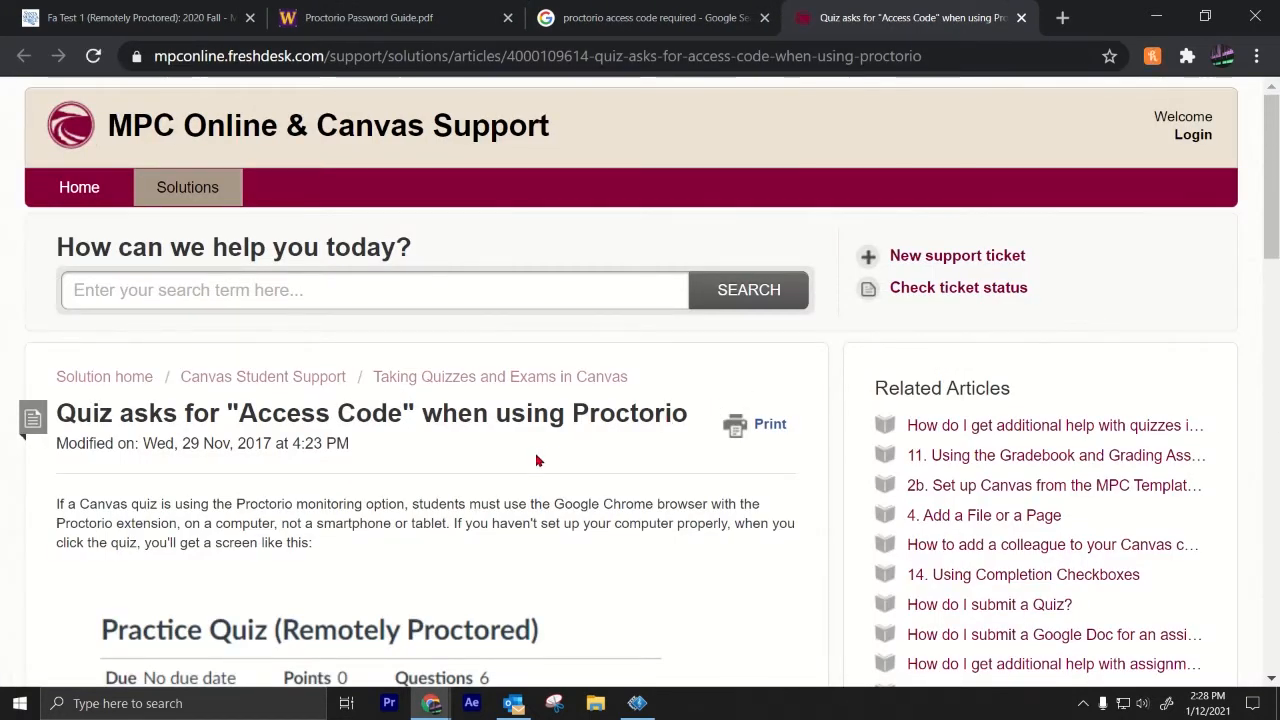
scroll(down, 3)
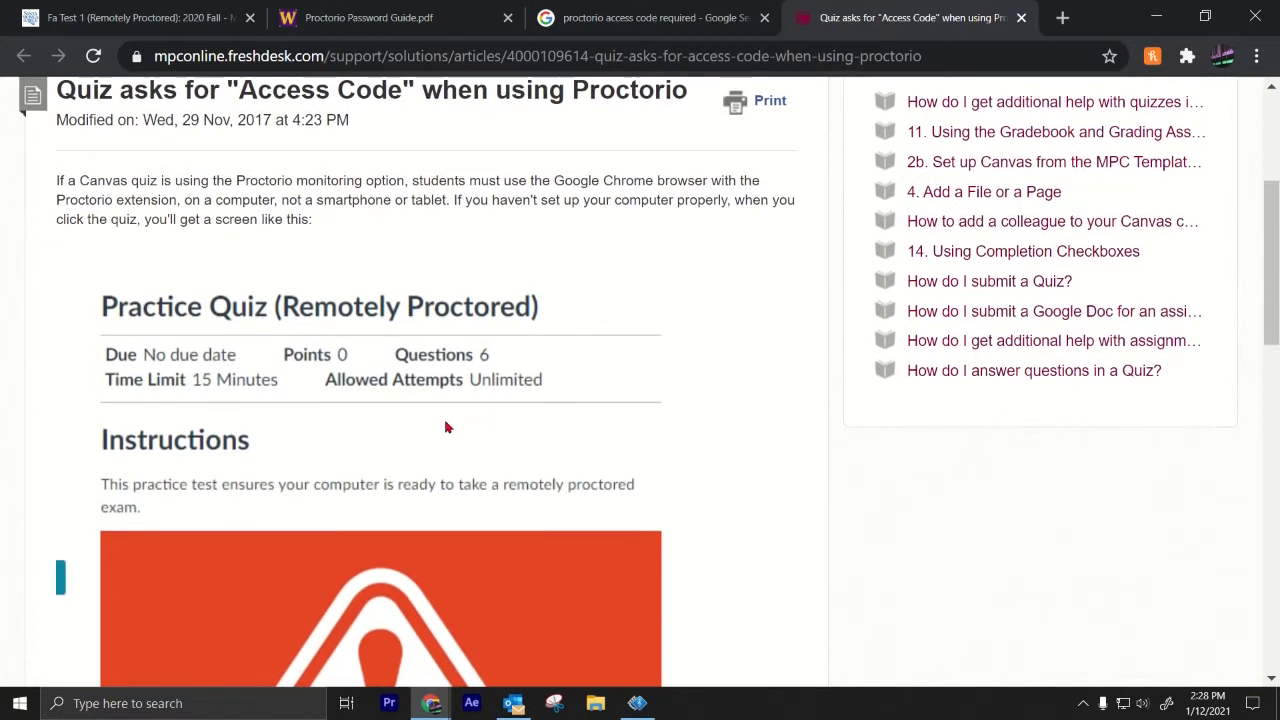
scroll(down, 3)
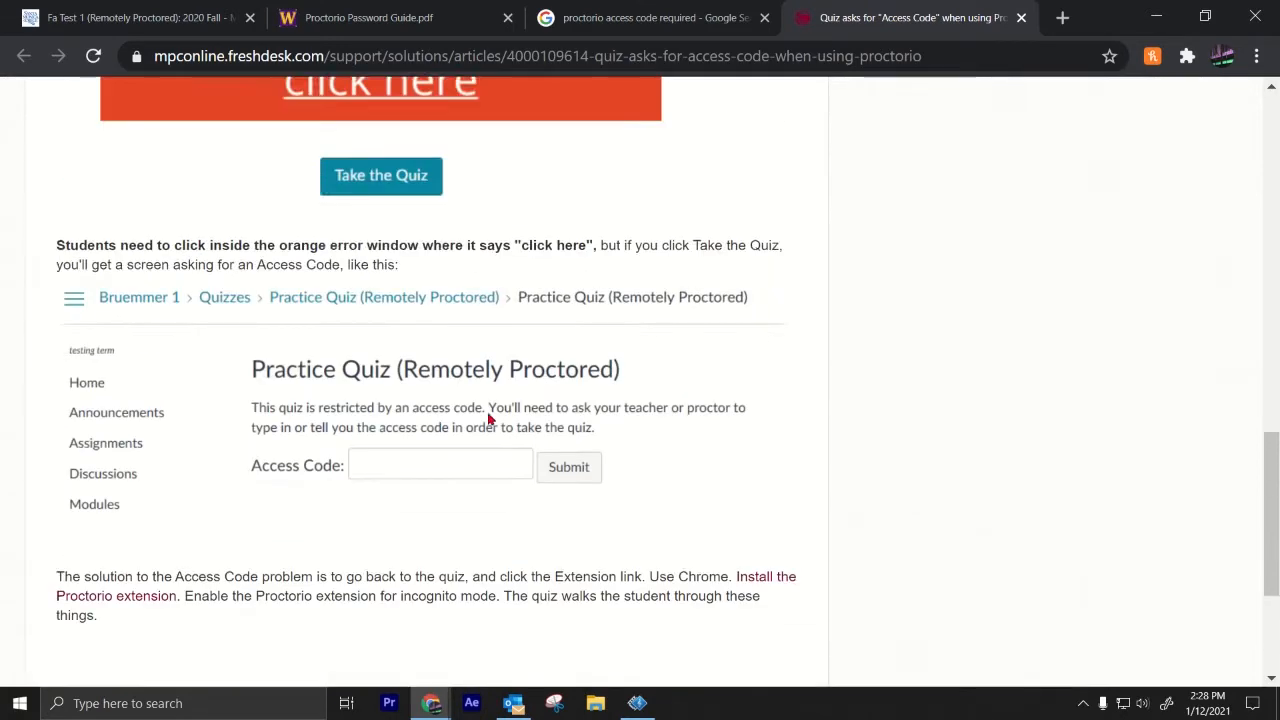
scroll(down, 3)
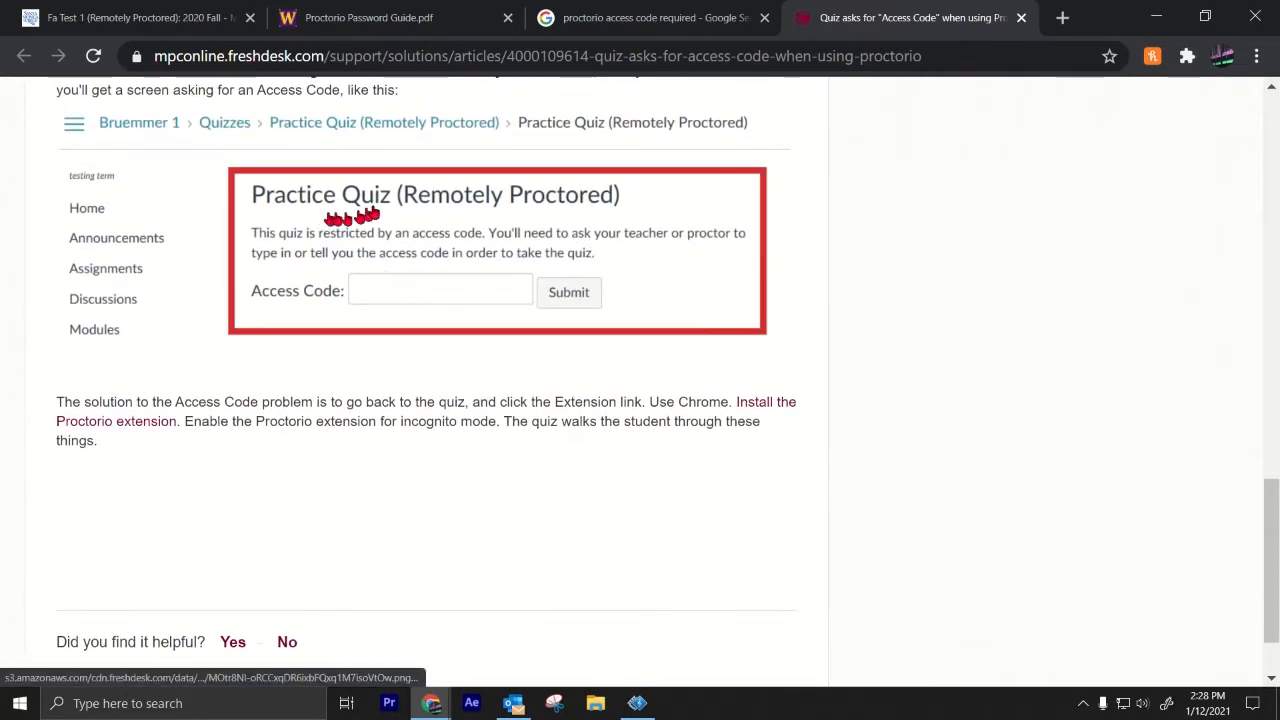
mouse_move(513, 302)
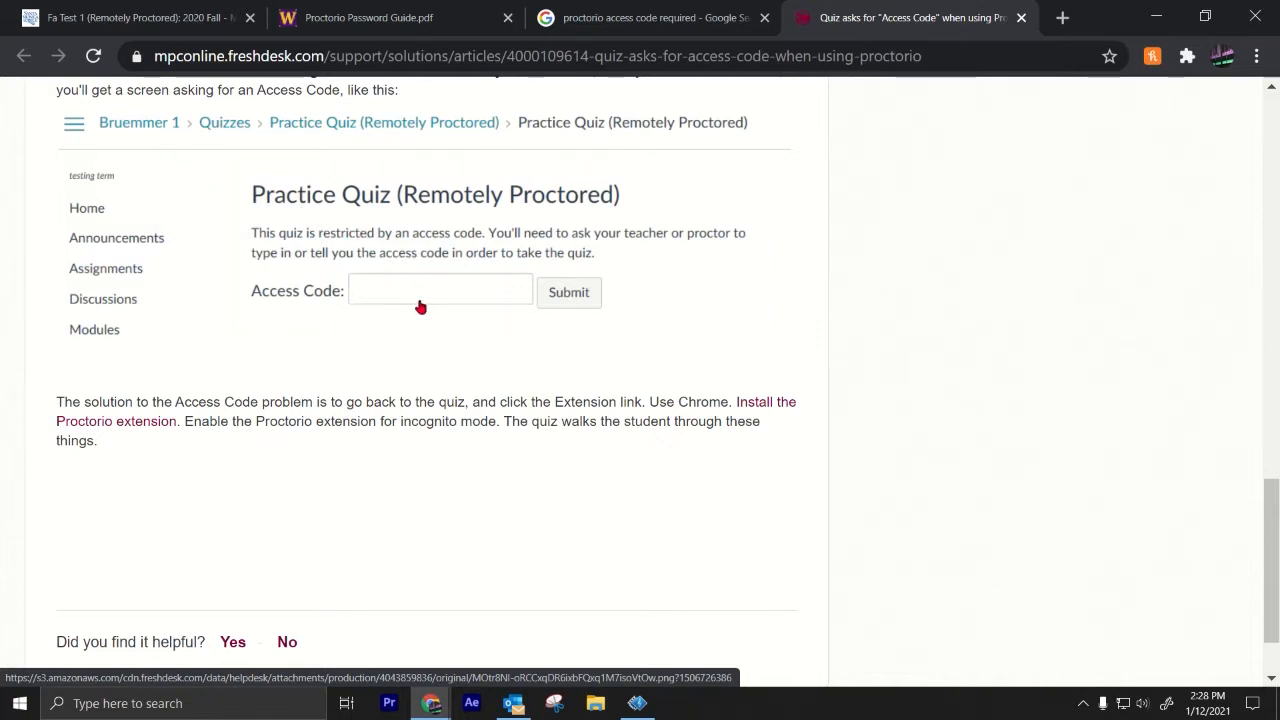
scroll(down, 3)
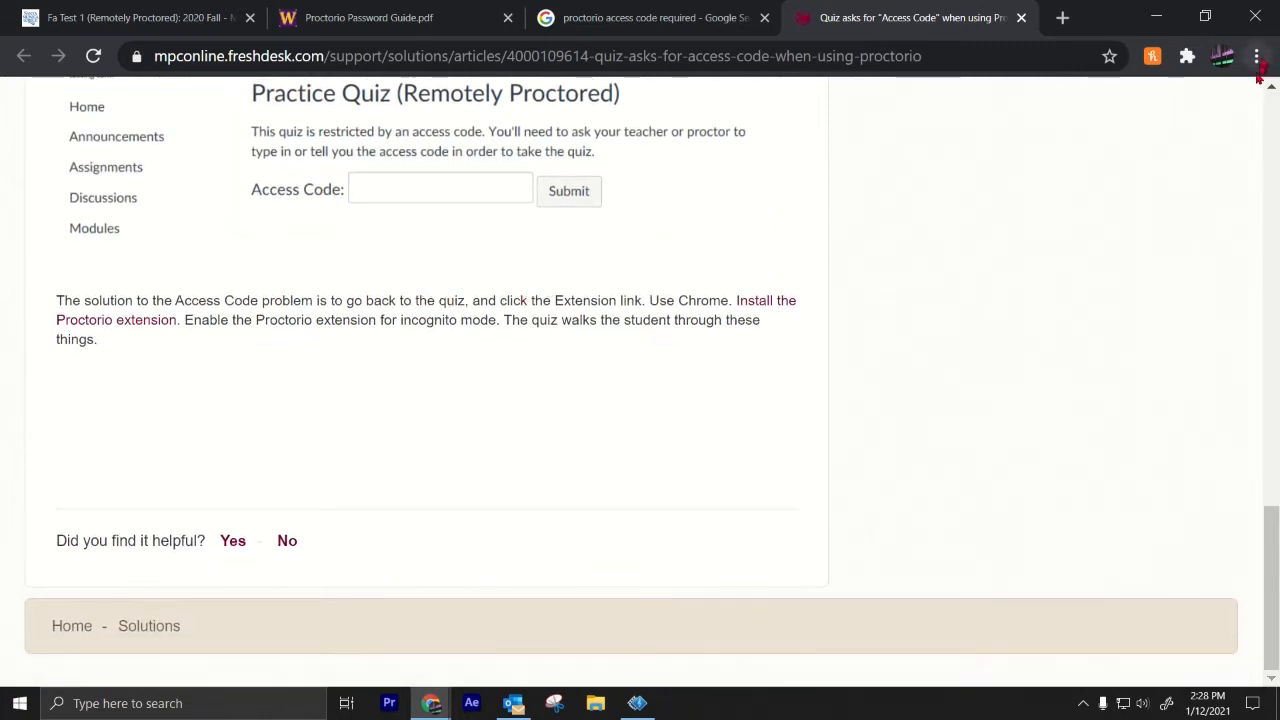
scroll(up, 3)
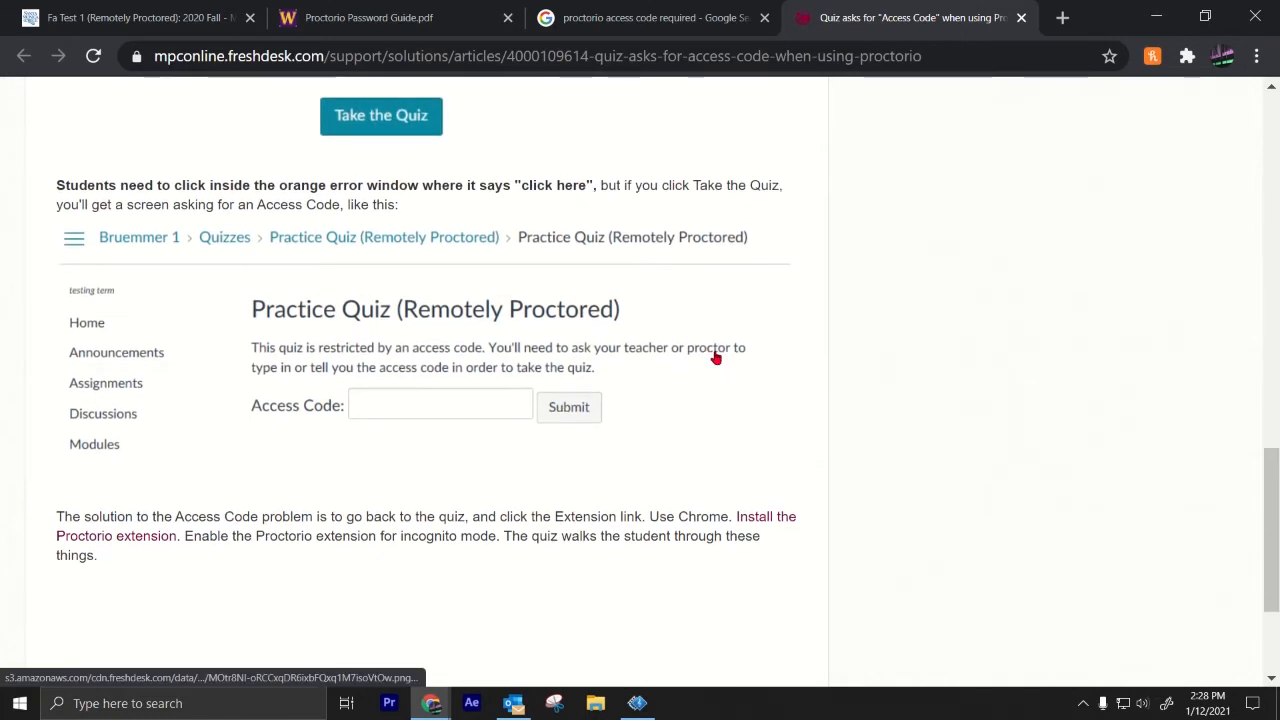
click(650, 17)
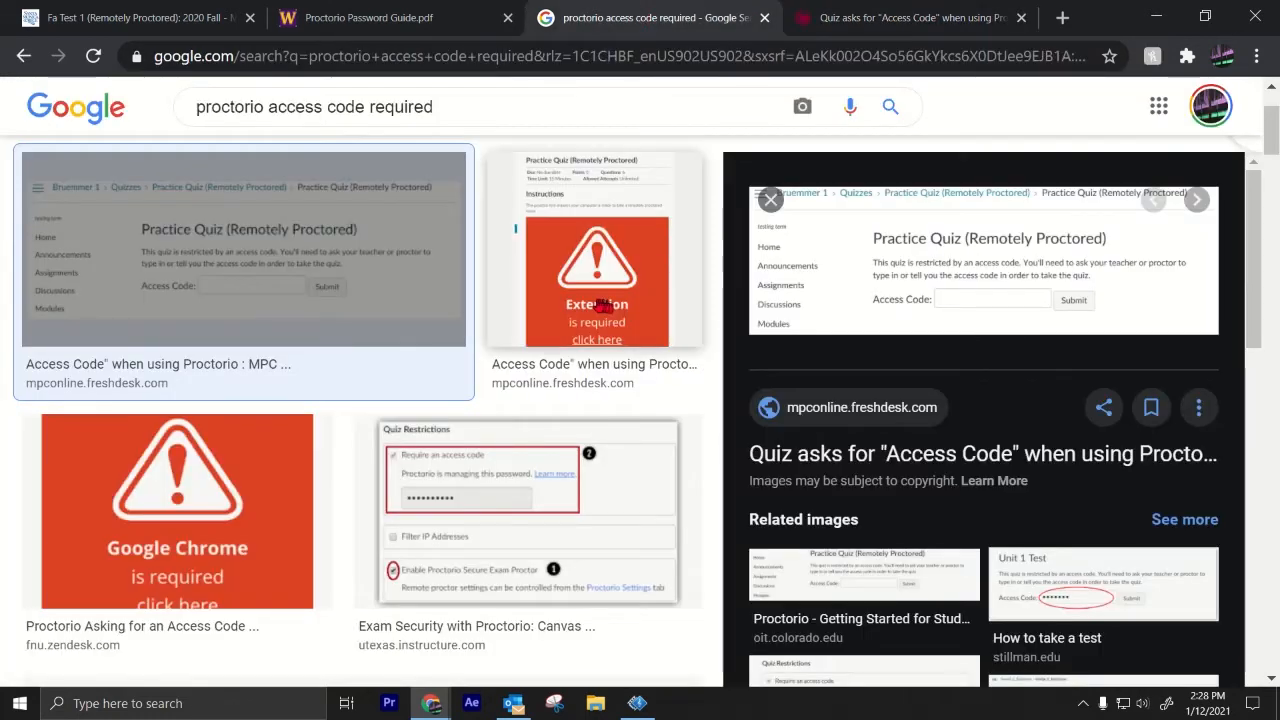
Reopen the MPC Access Code article in another tab and scroll to its extension-required image
click(593, 248)
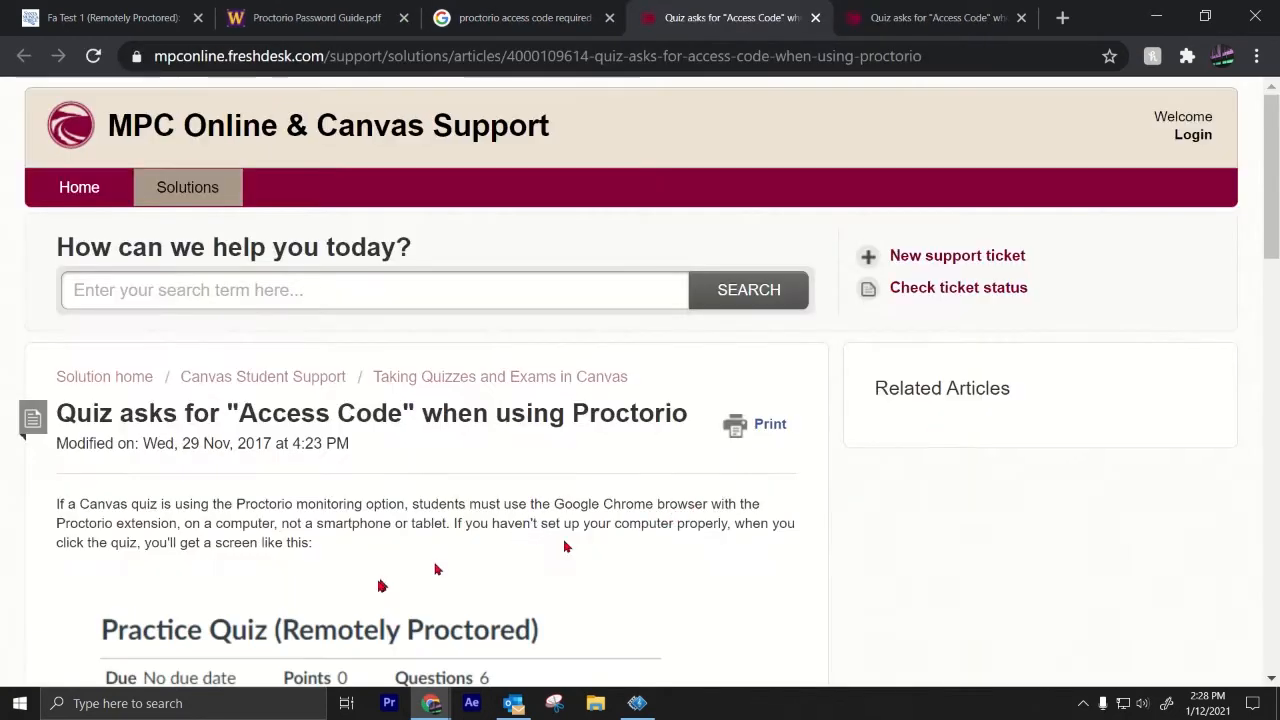
scroll(down, 3)
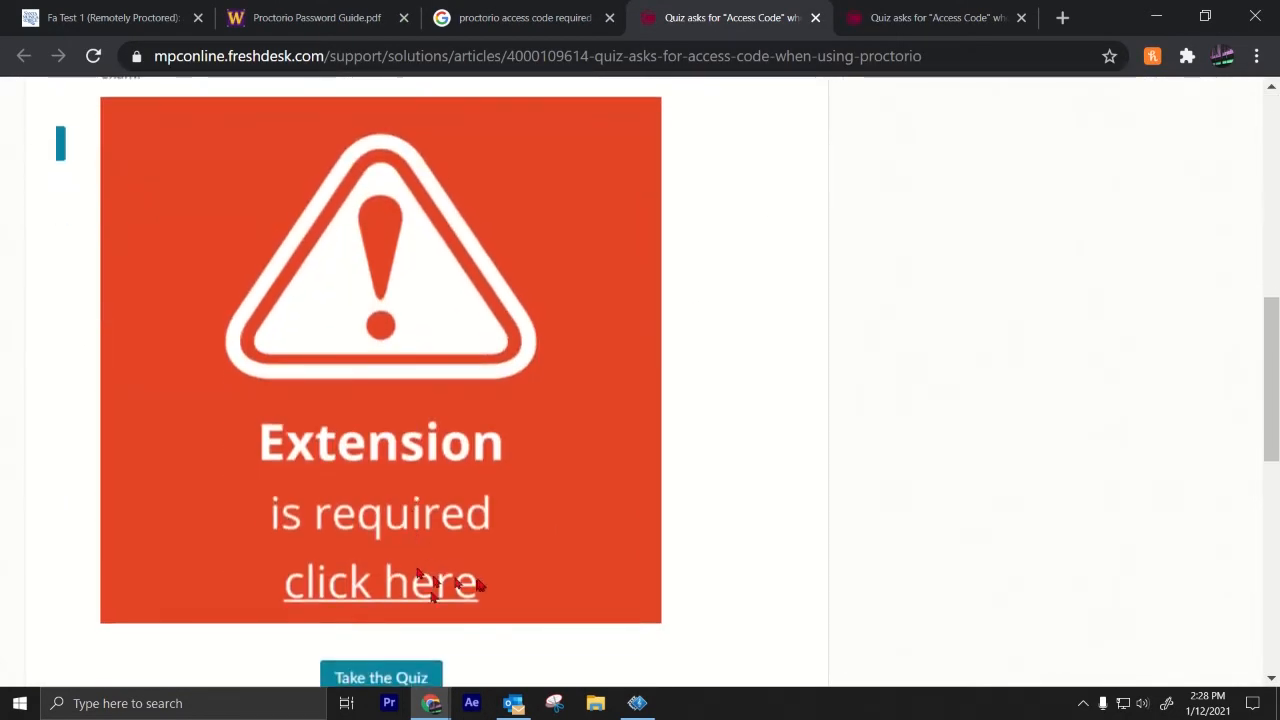
mouse_move(420, 545)
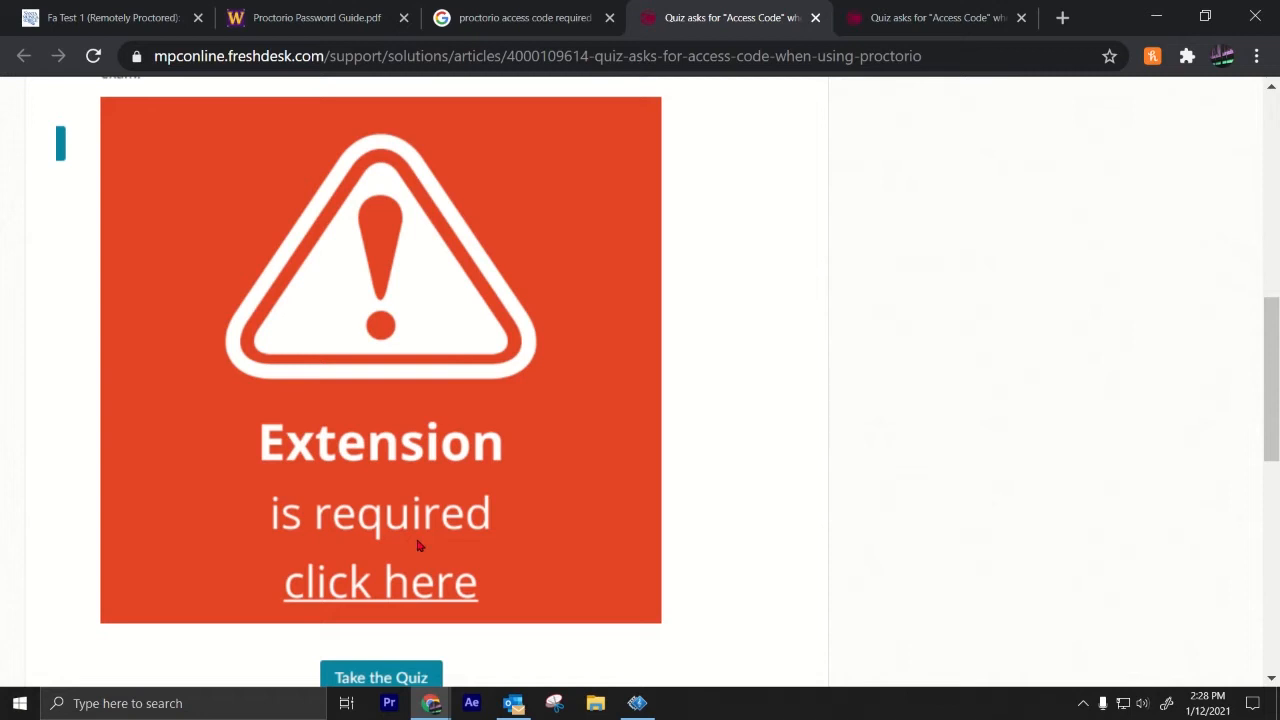
mouse_move(940, 100)
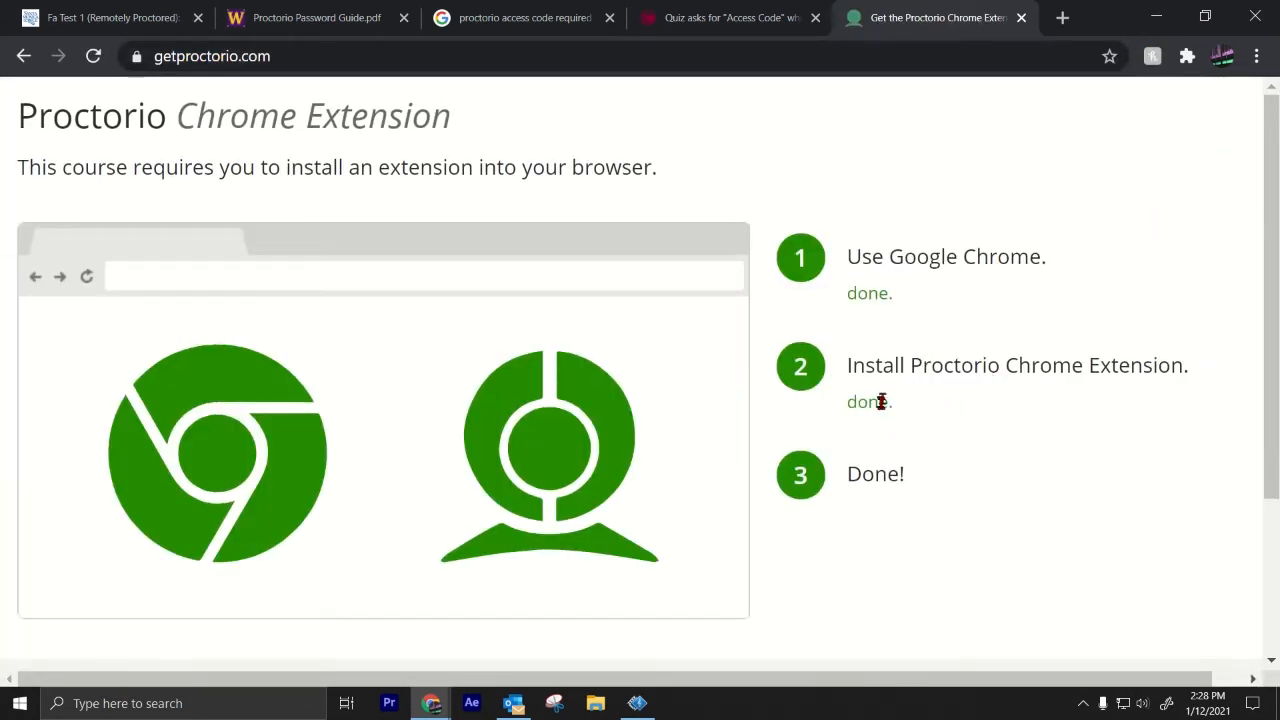
Remove Proctorio from Chrome's extensions page and go back to the getproctorio.com setup tab
click(1256, 56)
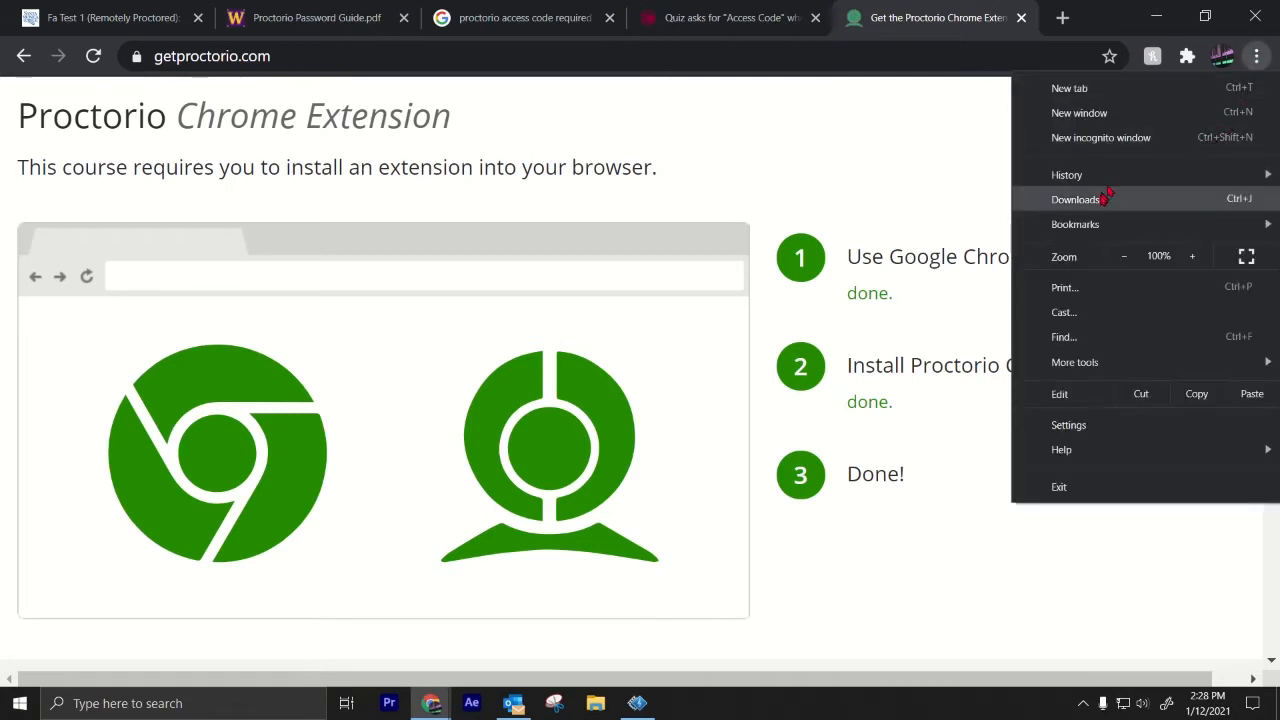
mouse_move(1063, 336)
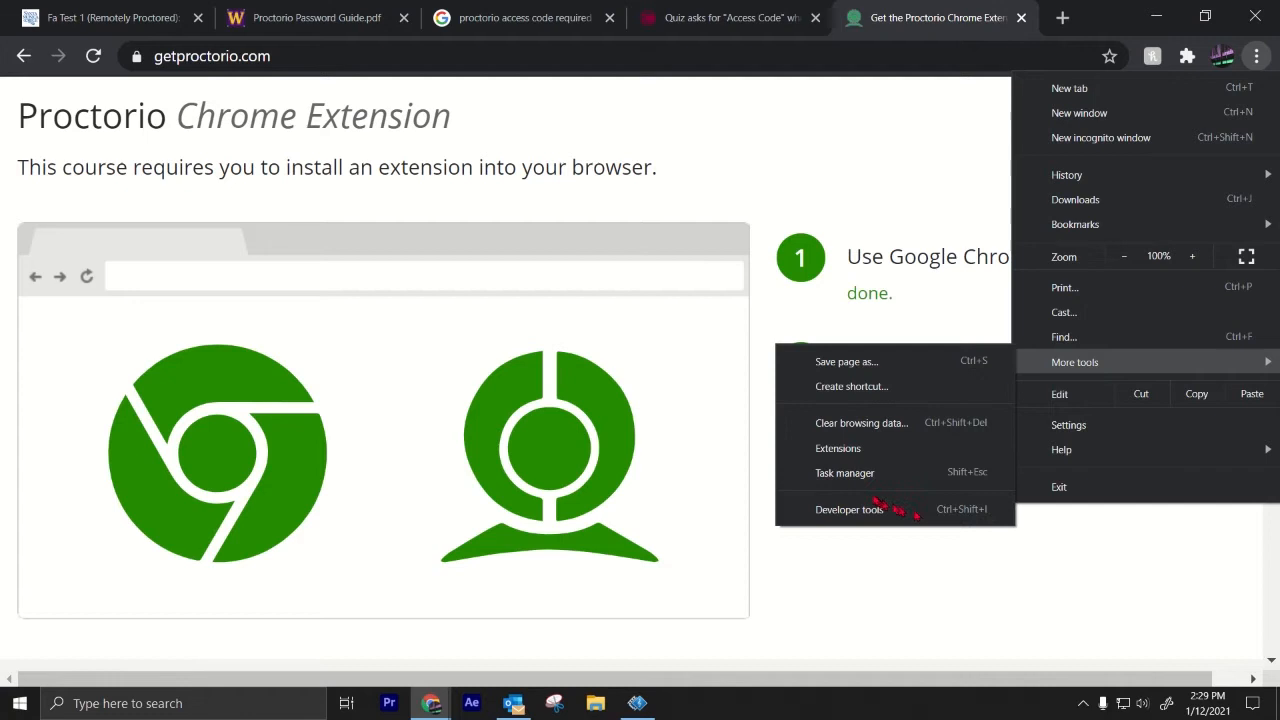
click(838, 448)
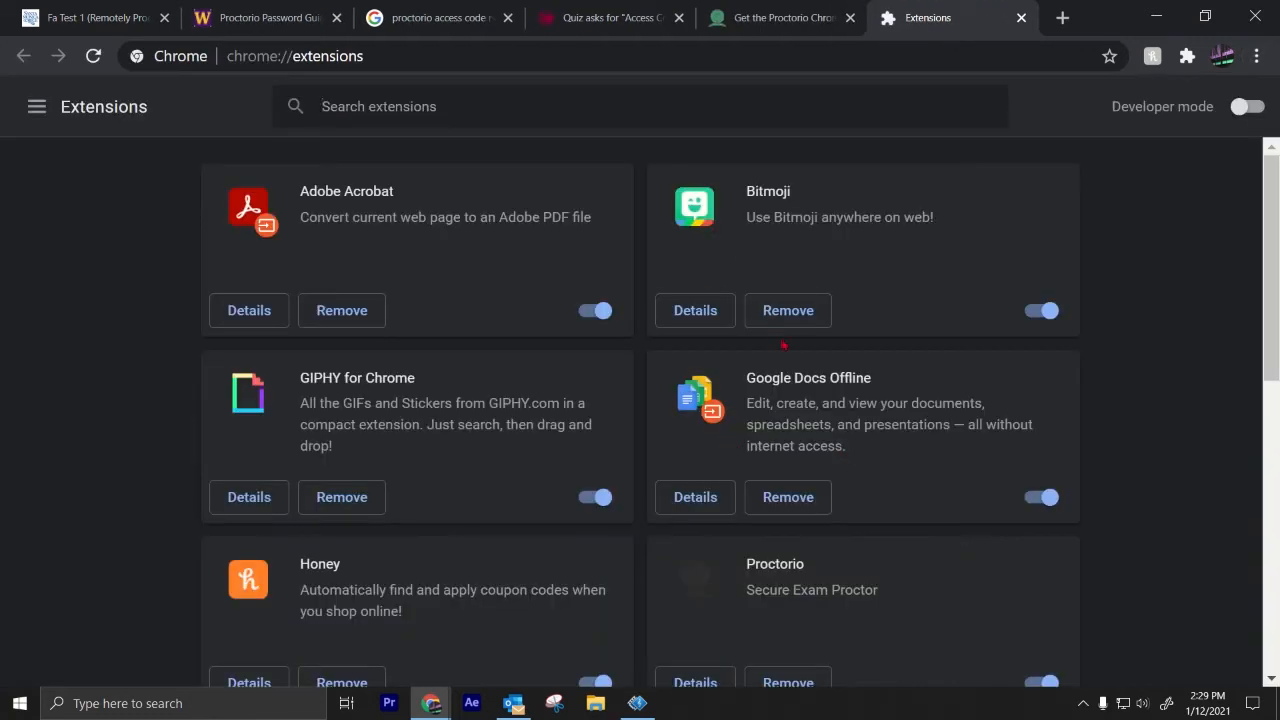
scroll(down, 3)
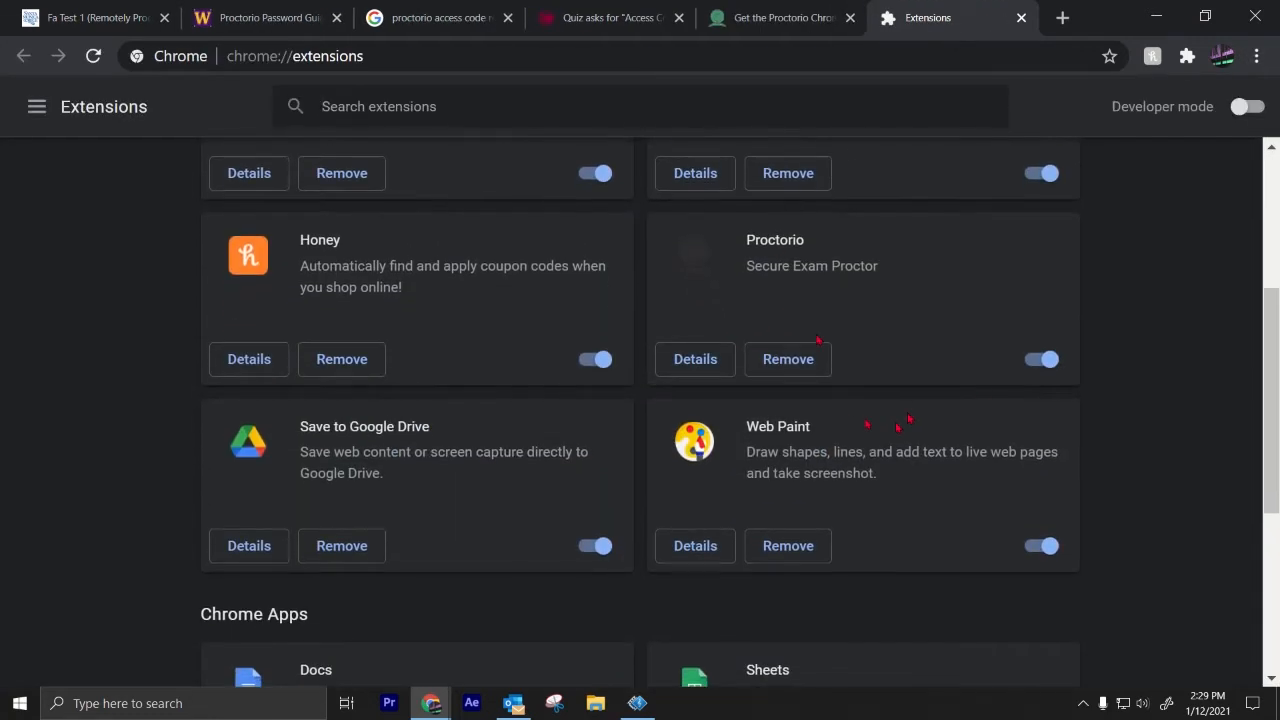
click(787, 359)
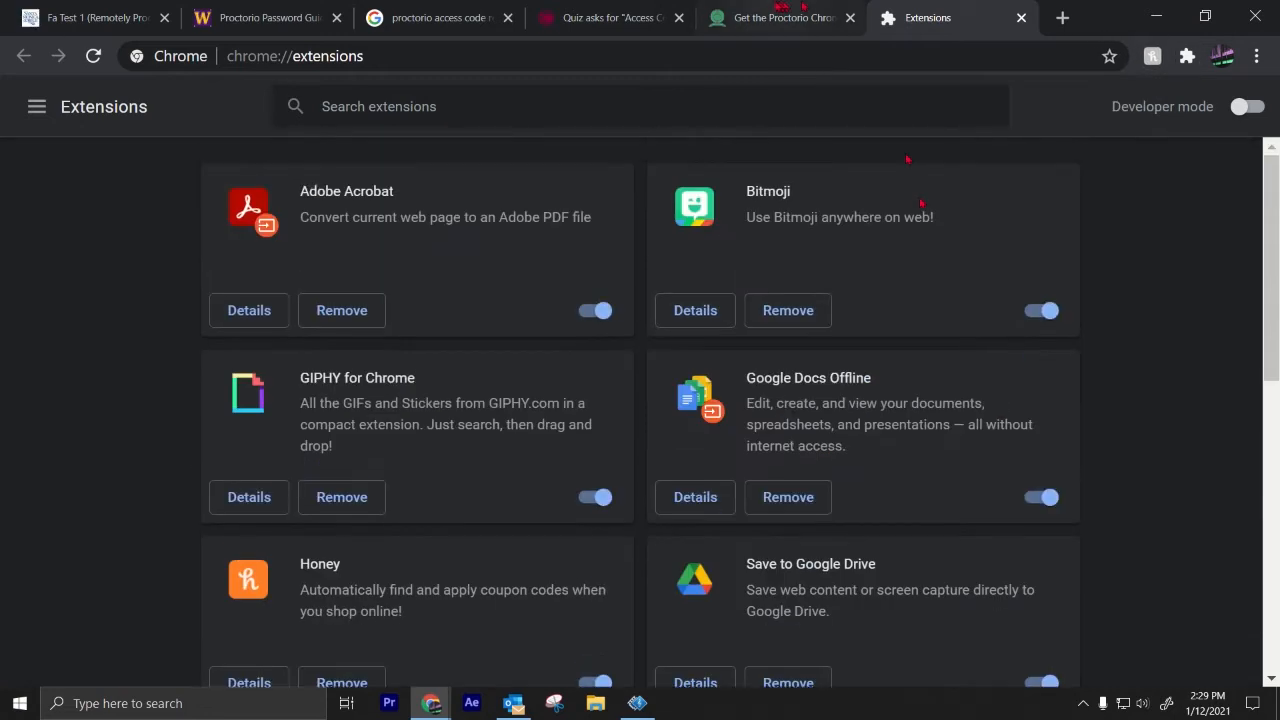
click(780, 18)
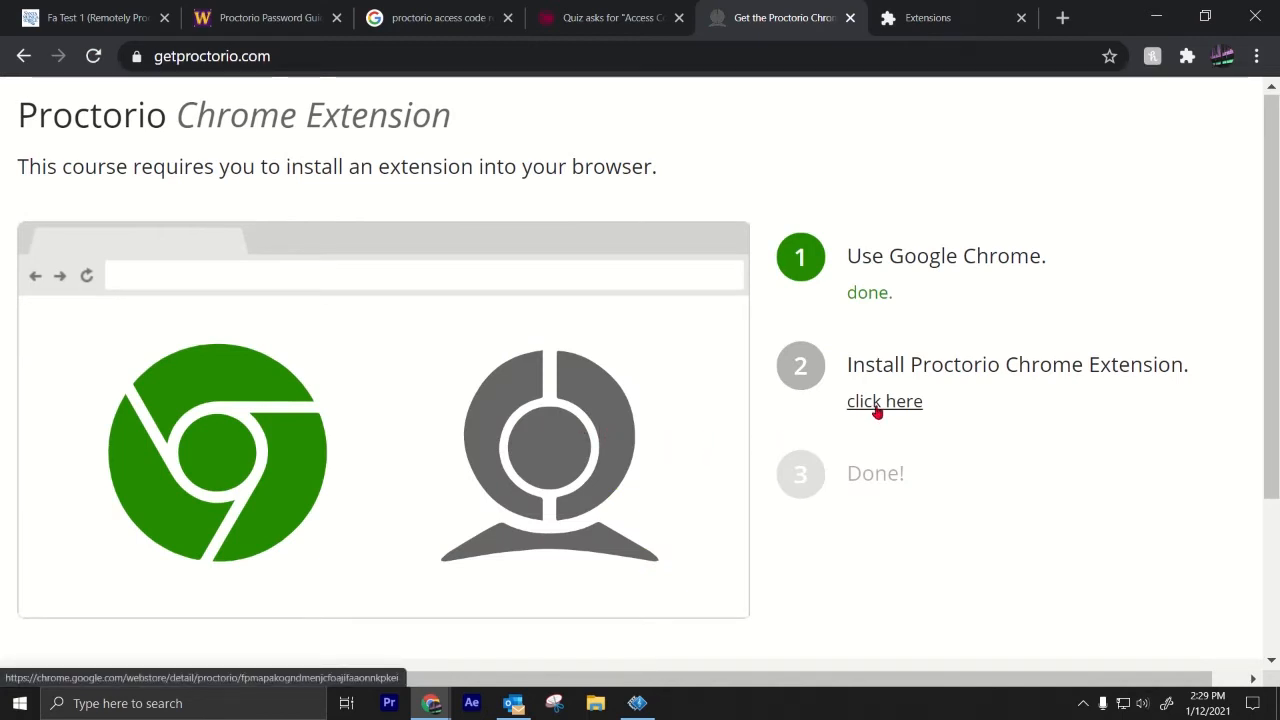
Reinstall Proctorio from its Chrome Web Store listing, then return to the image search tab
click(884, 401)
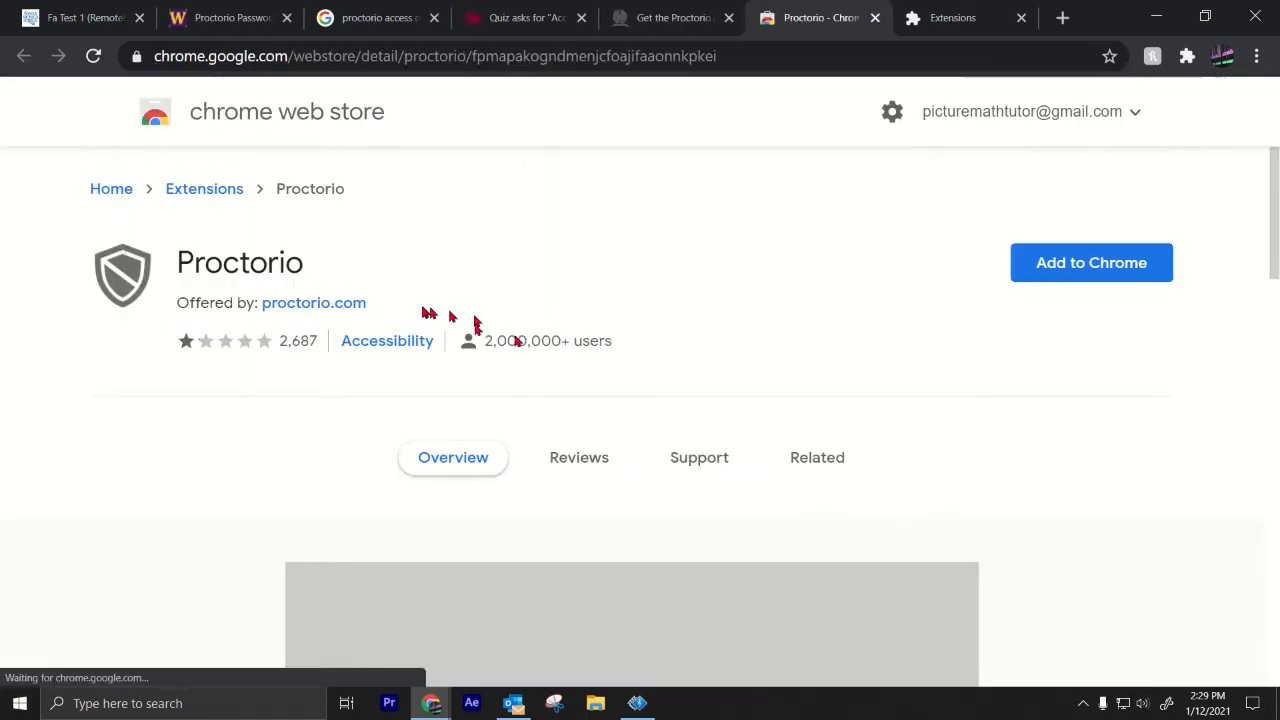
click(1091, 262)
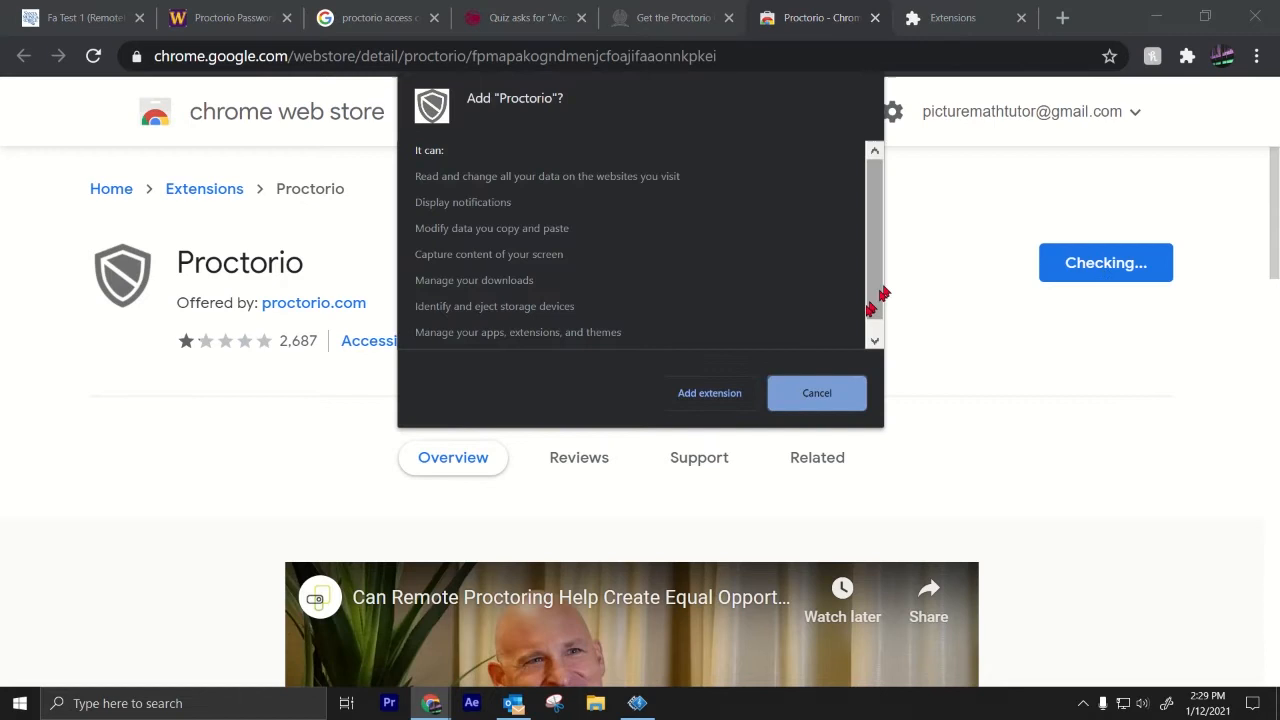
click(817, 392)
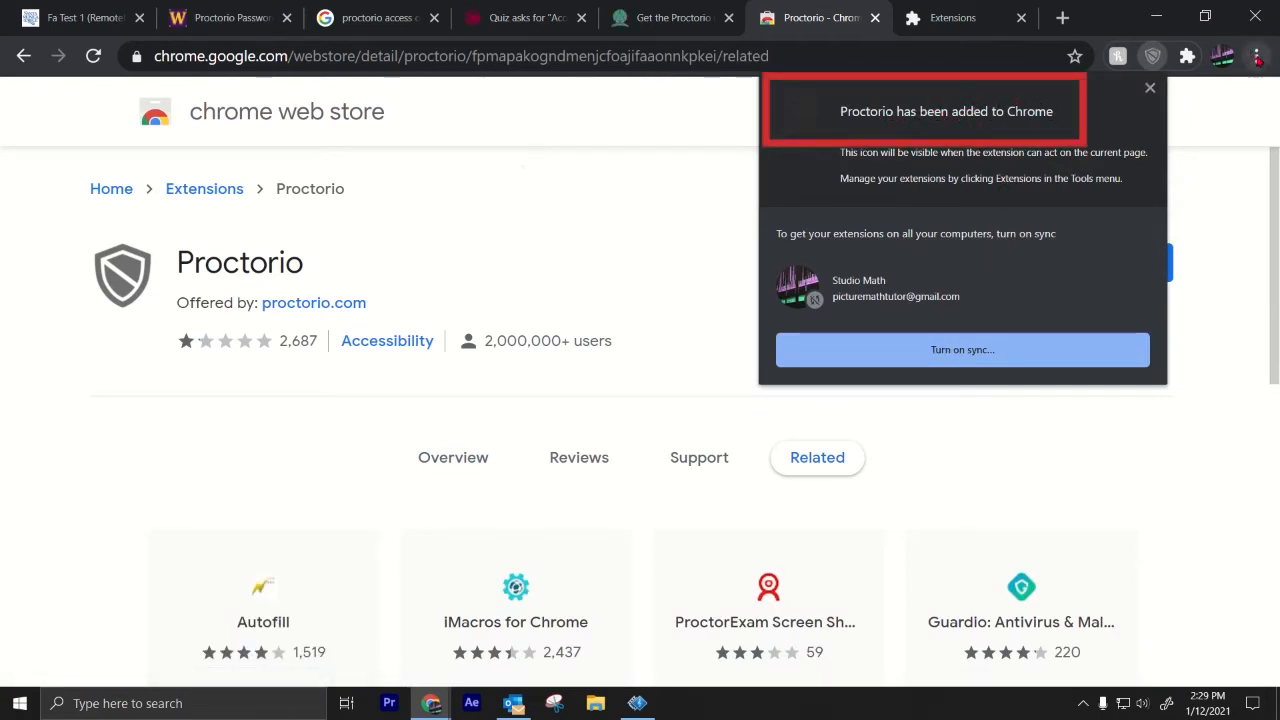
mouse_move(1258, 56)
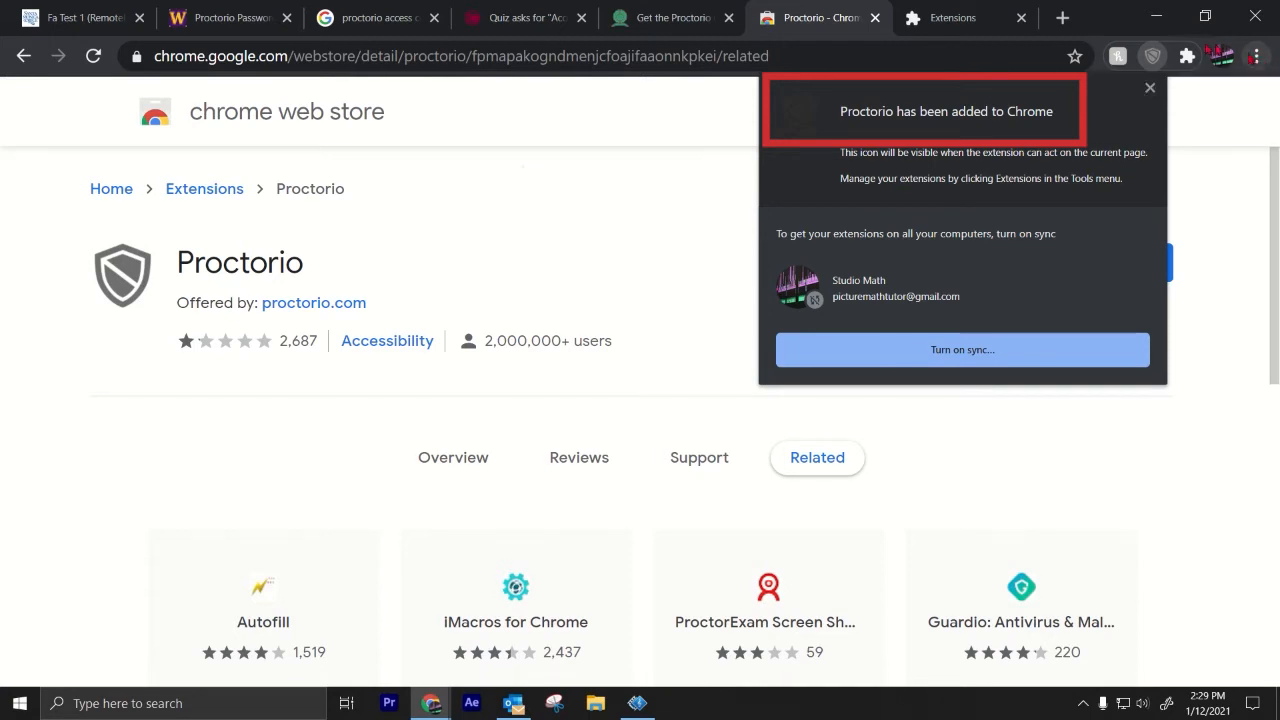
click(520, 17)
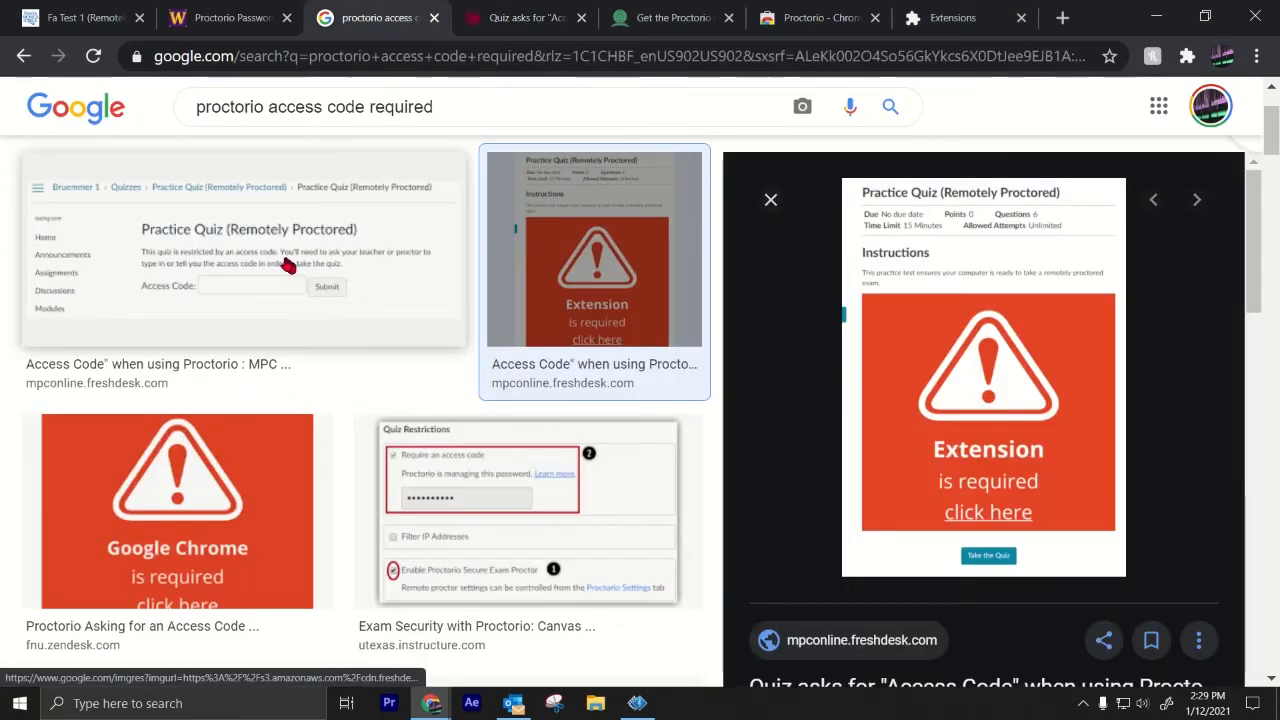
click(593, 270)
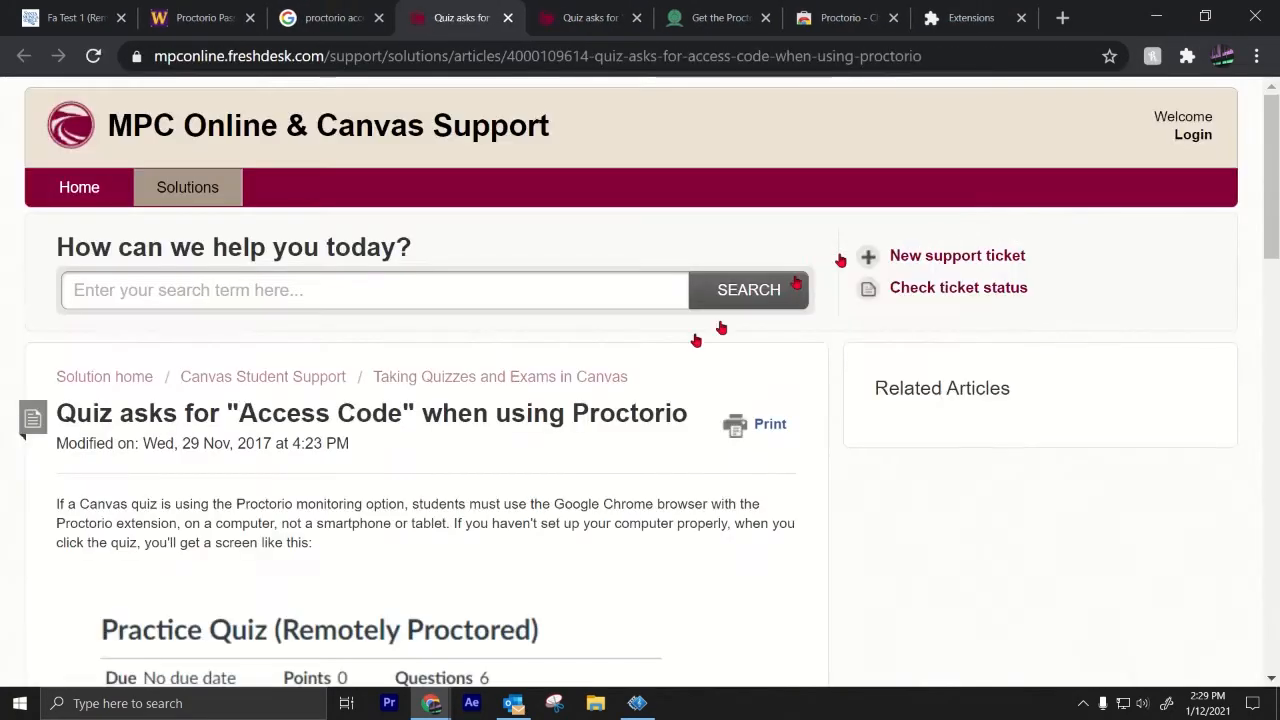
scroll(down, 3)
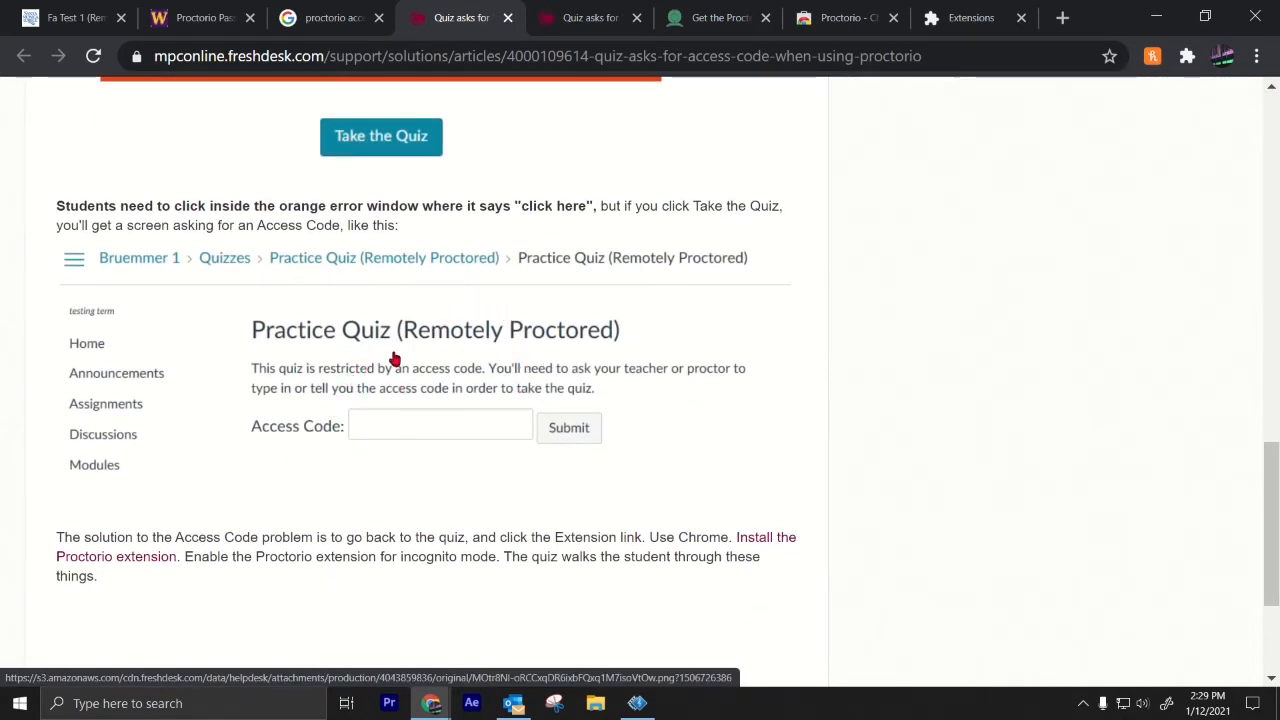
mouse_move(463, 345)
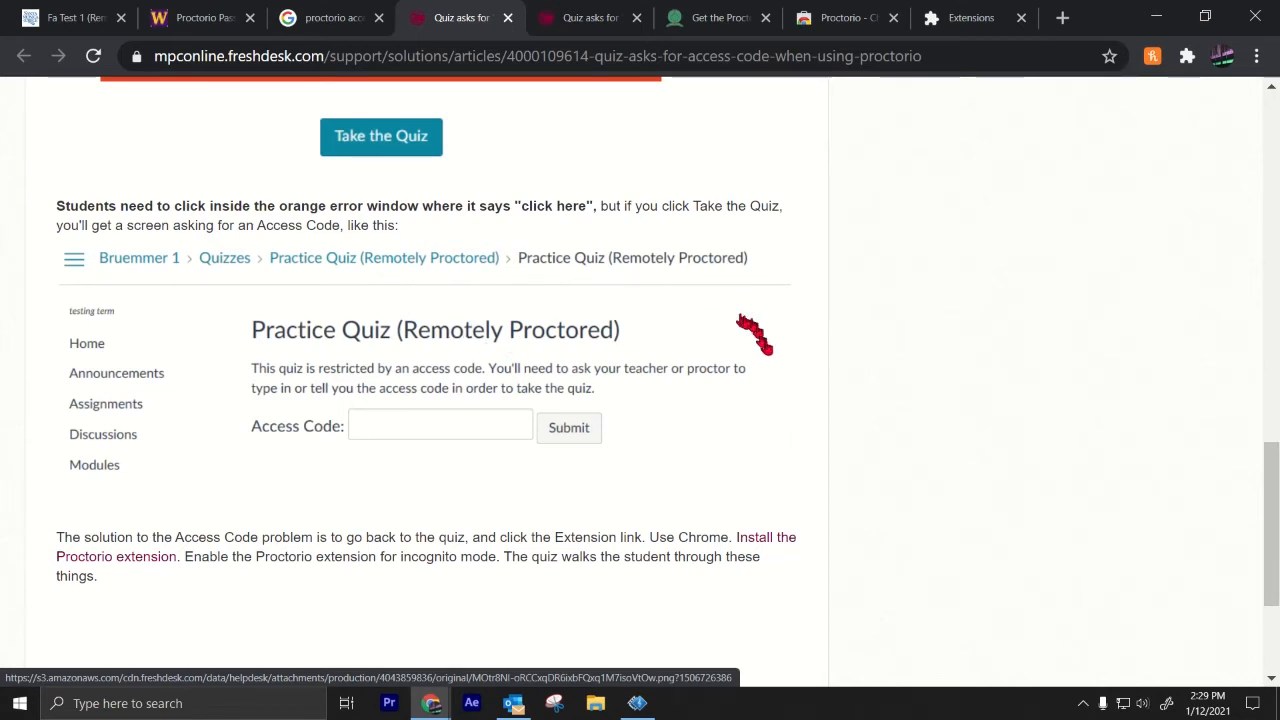
mouse_move(1207, 99)
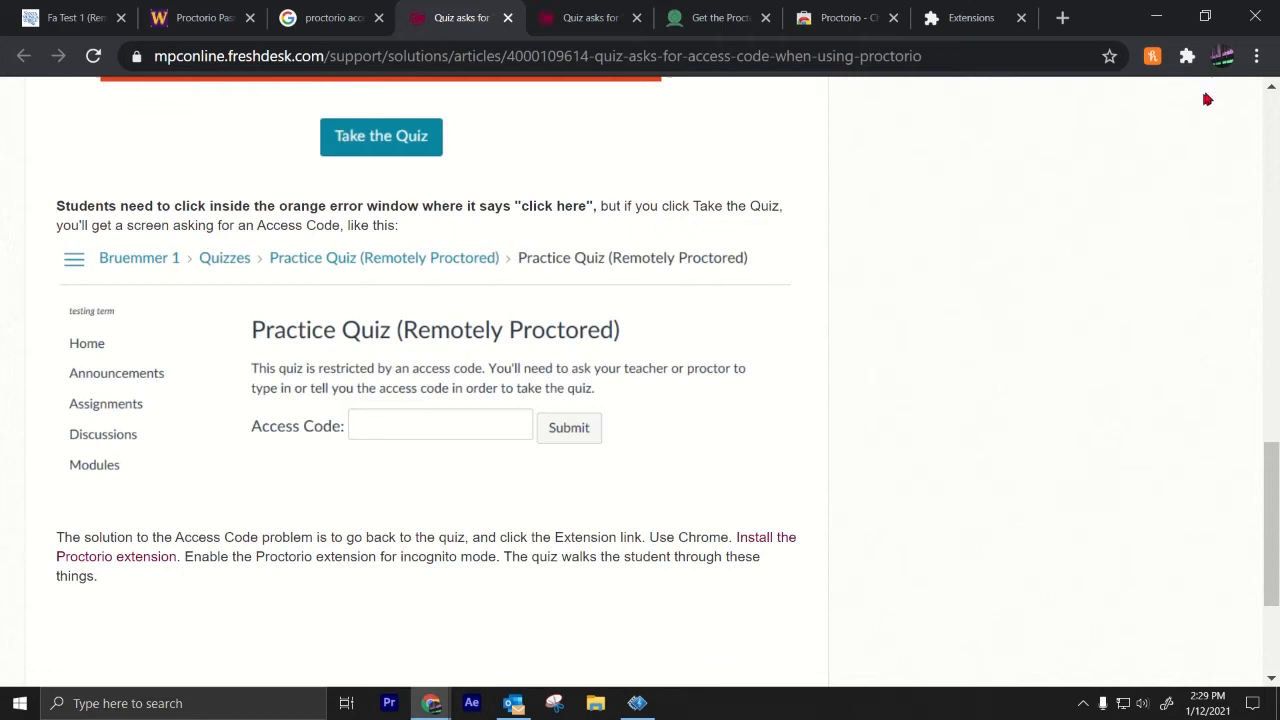
mouse_move(475, 355)
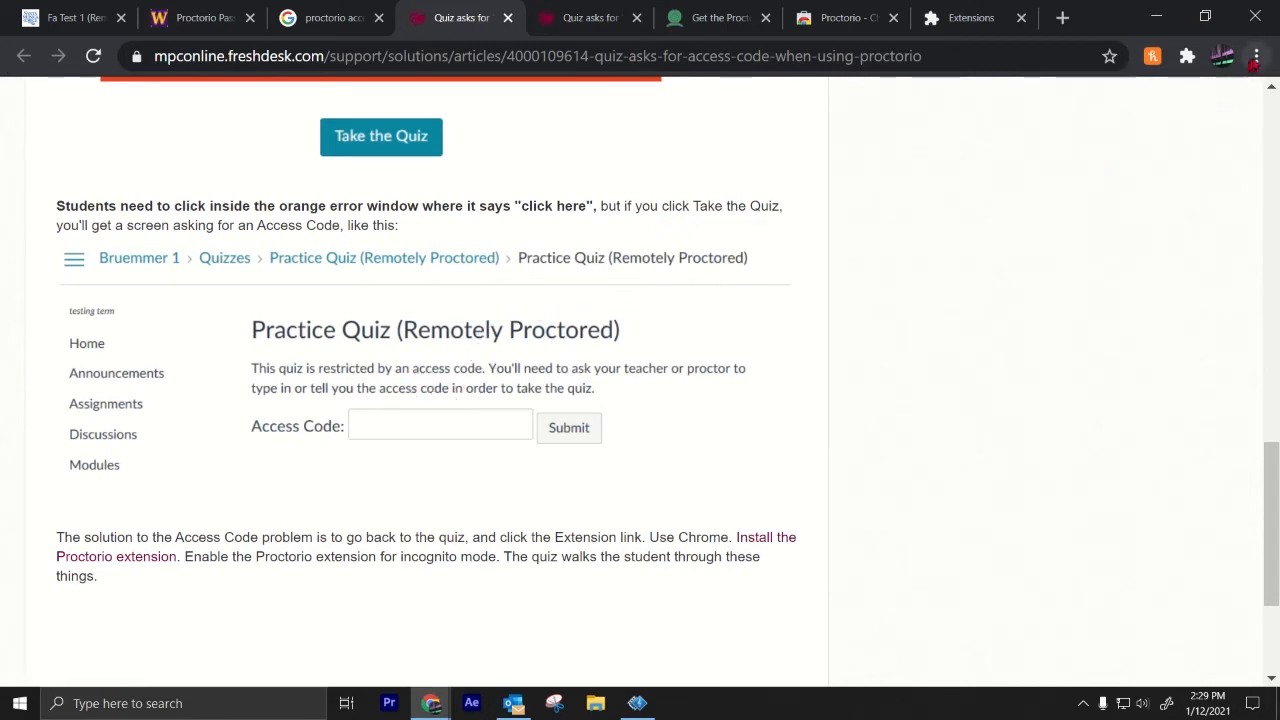
mouse_move(1256, 56)
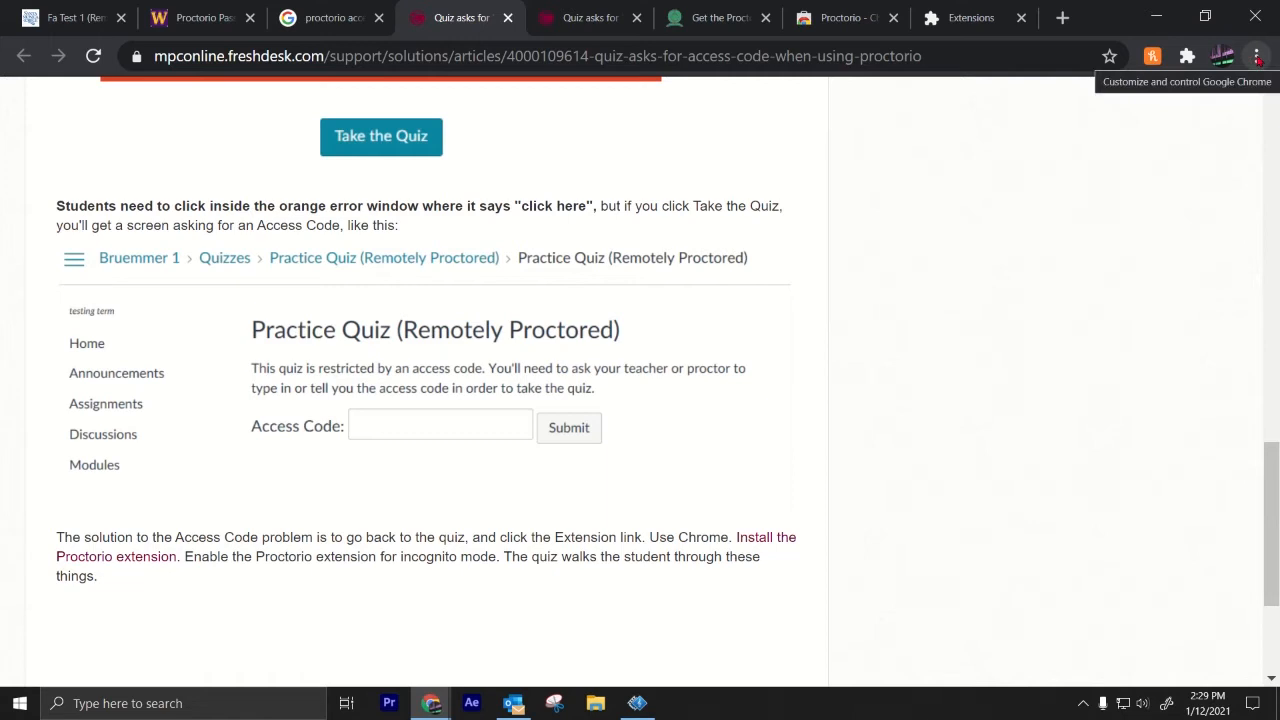
mouse_move(93, 56)
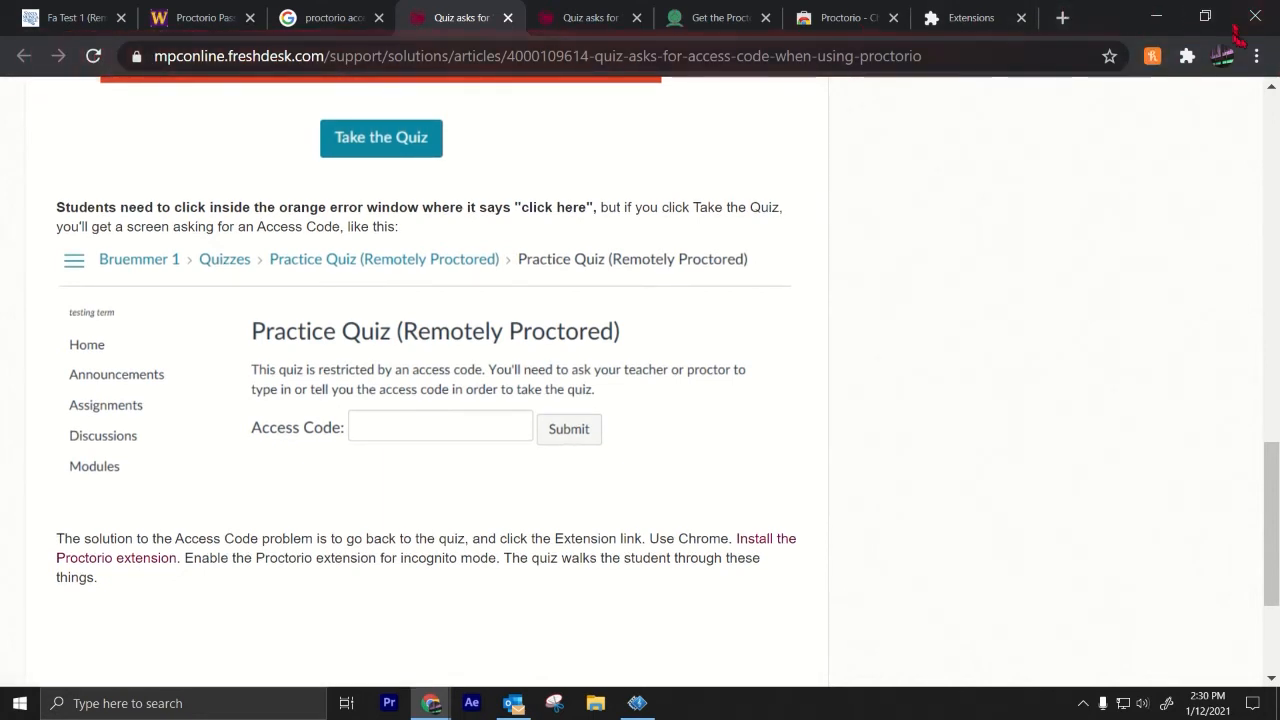
Open Chrome's Extensions page and scroll down to the Proctorio card
click(1256, 56)
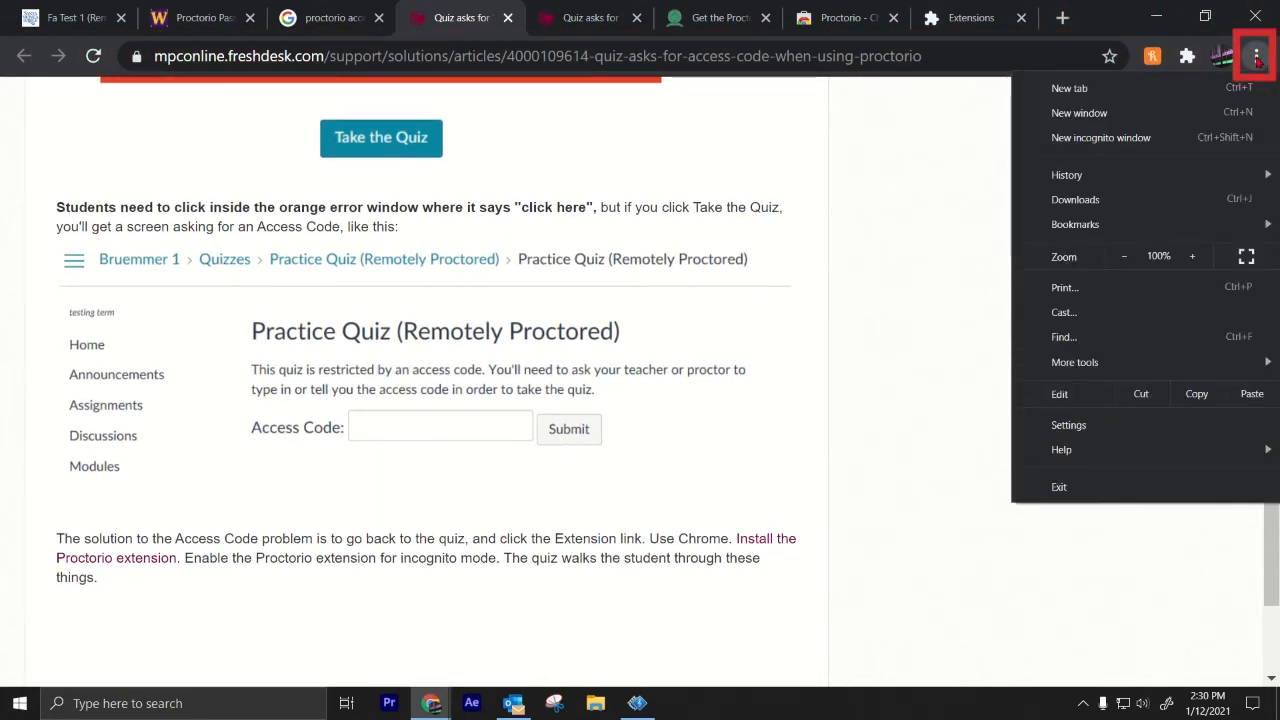
mouse_move(1075, 362)
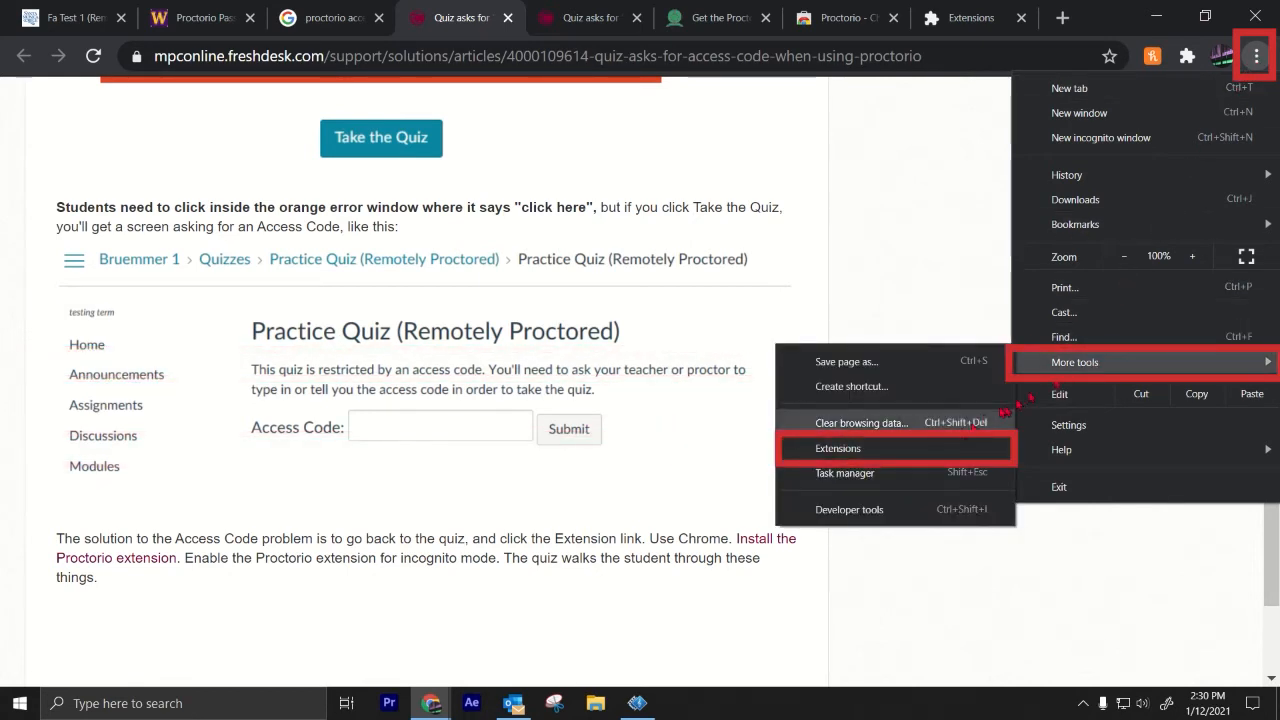
click(838, 447)
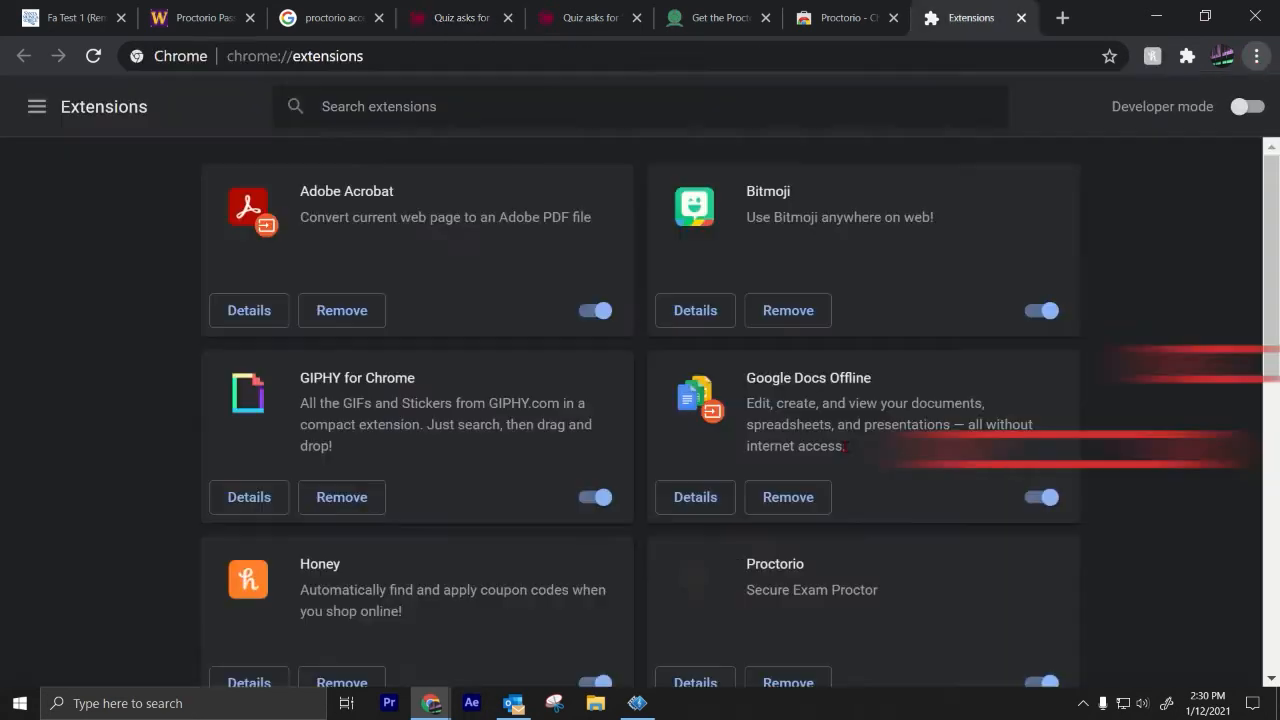
scroll(down, 3)
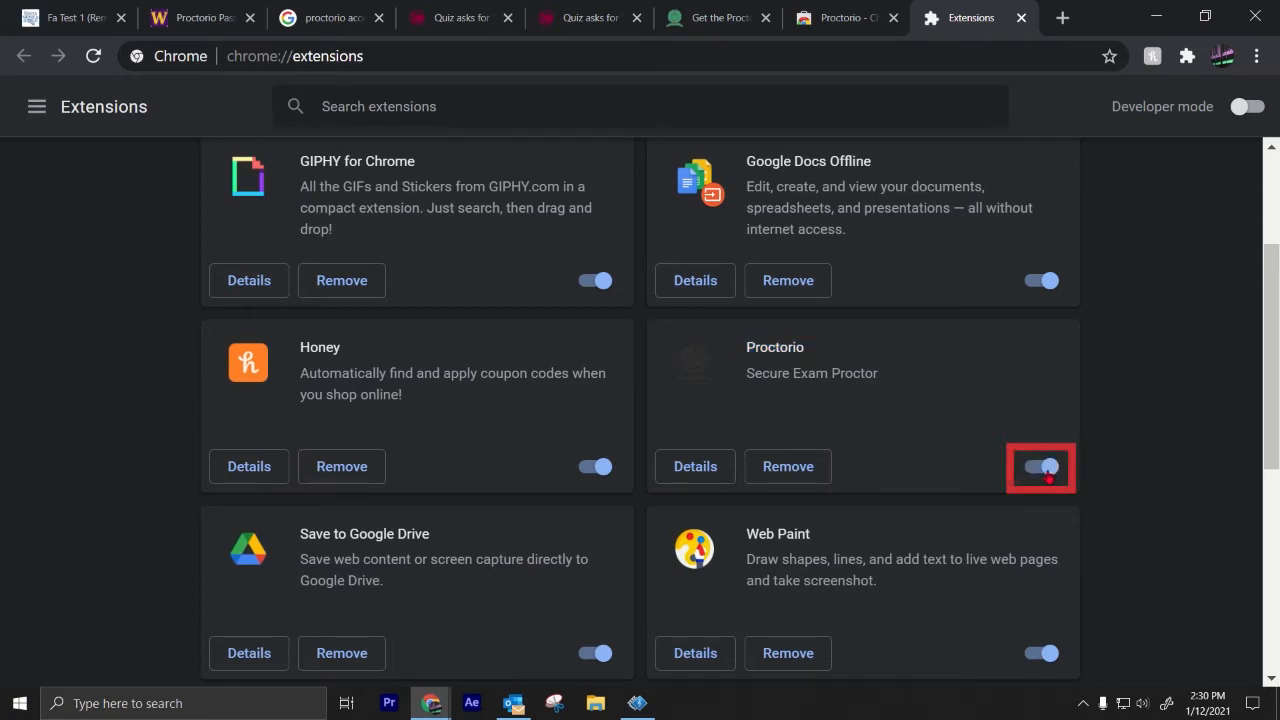
Go back to the Fa Test 1 Canvas tab and select the 'quiz is no longer available' notice
click(70, 17)
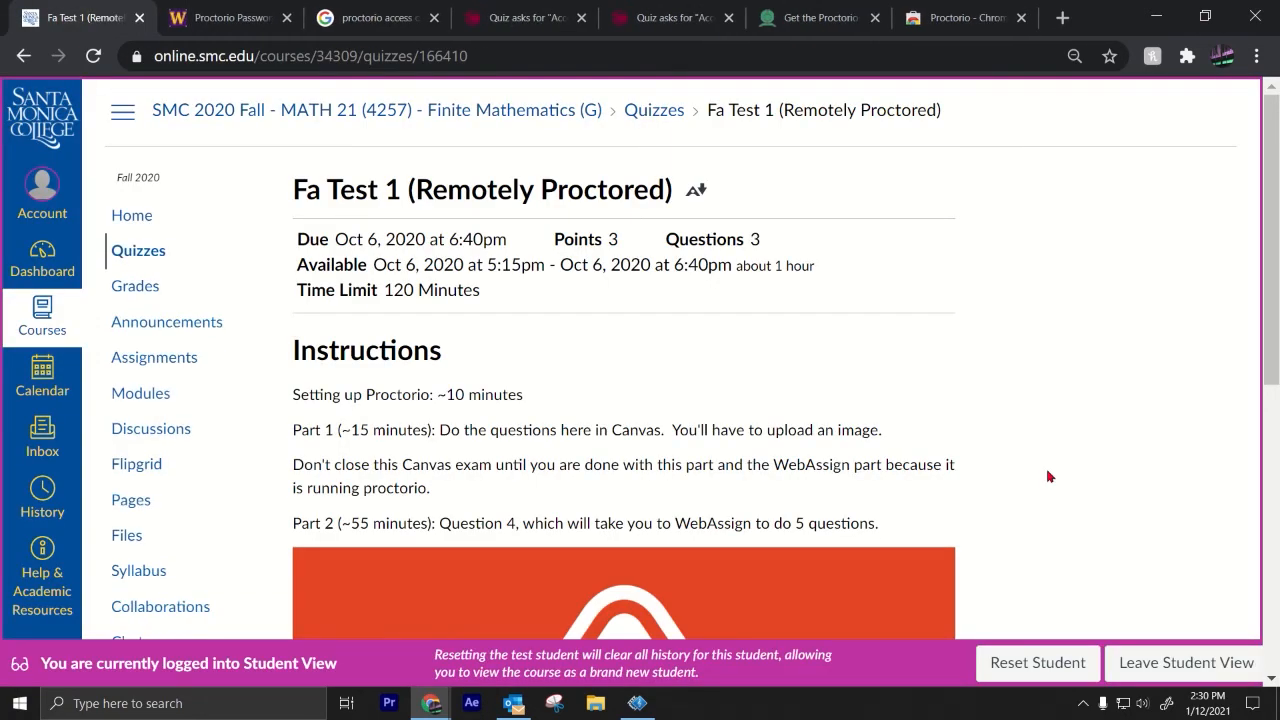
scroll(down, 3)
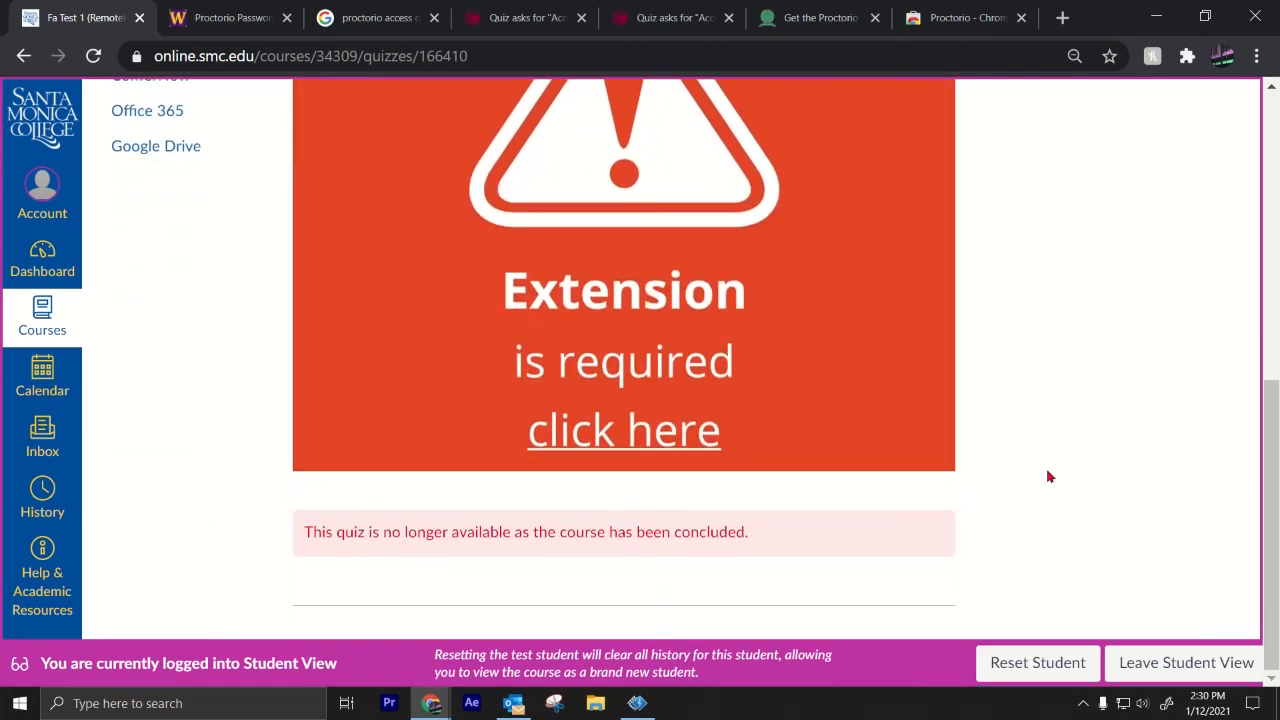
triple_click(525, 531)
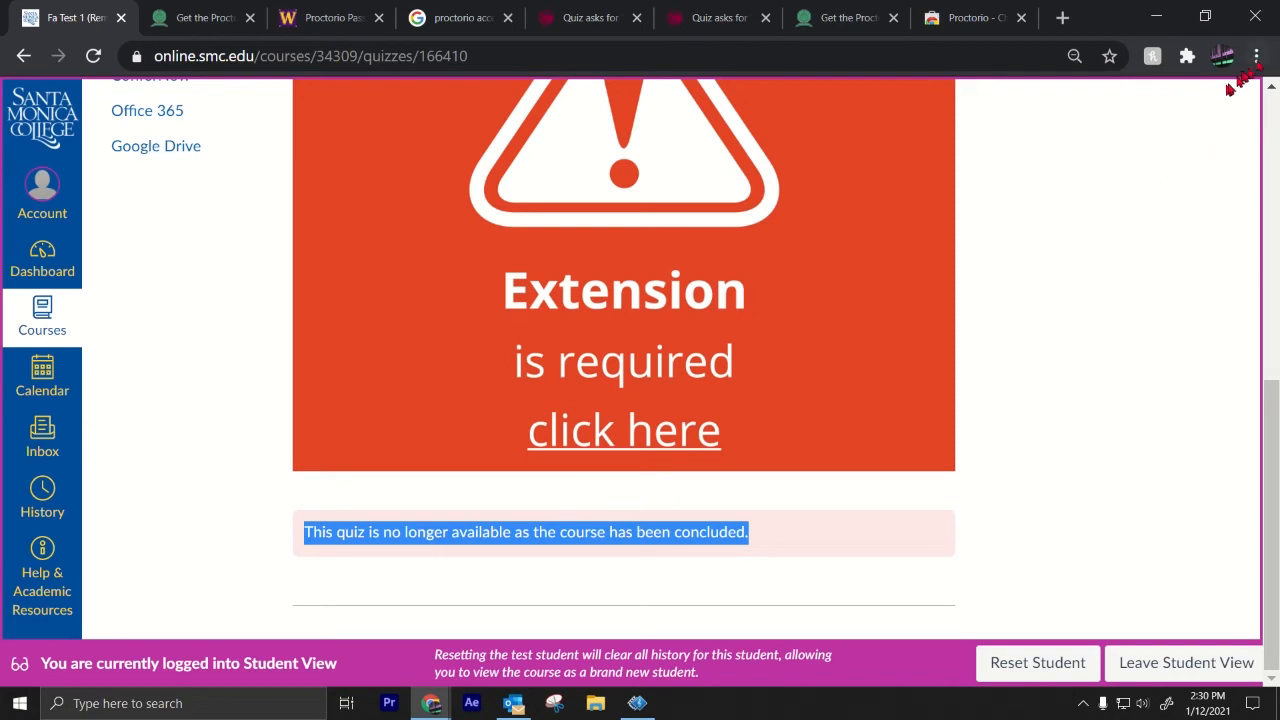
Open Chrome's Extensions page and operate the Proctorio extension card
click(1255, 56)
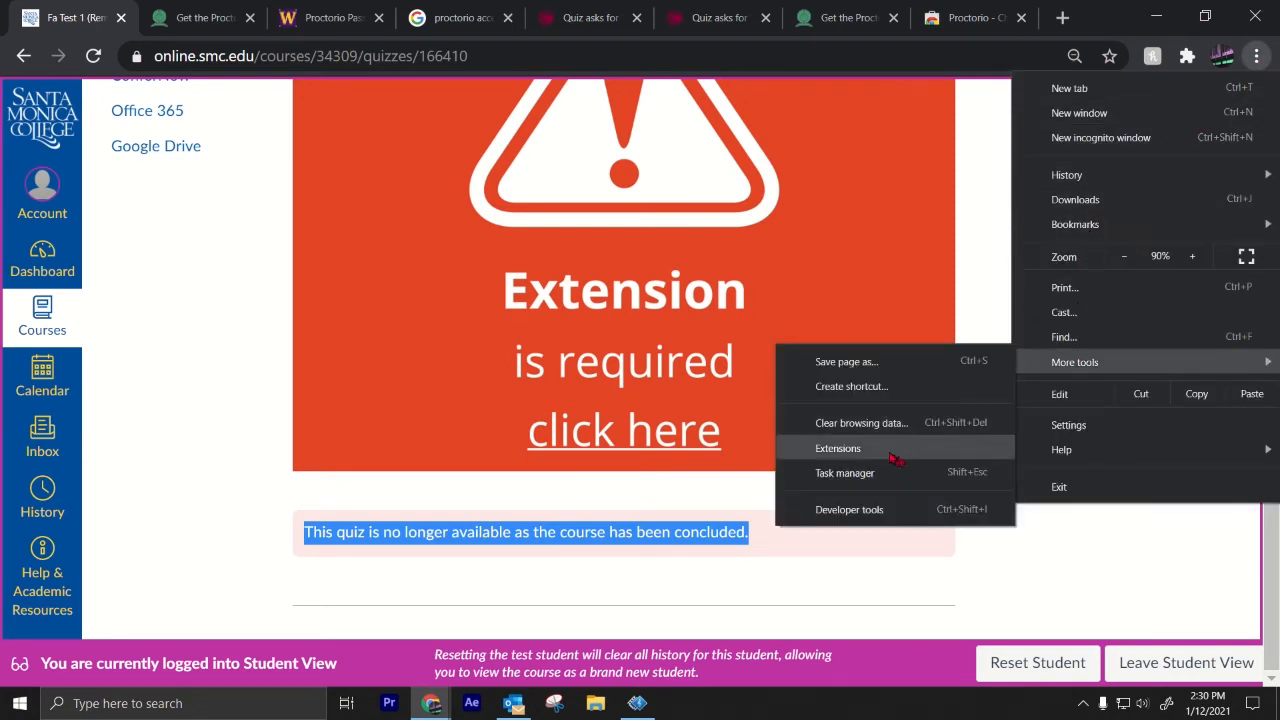
click(838, 447)
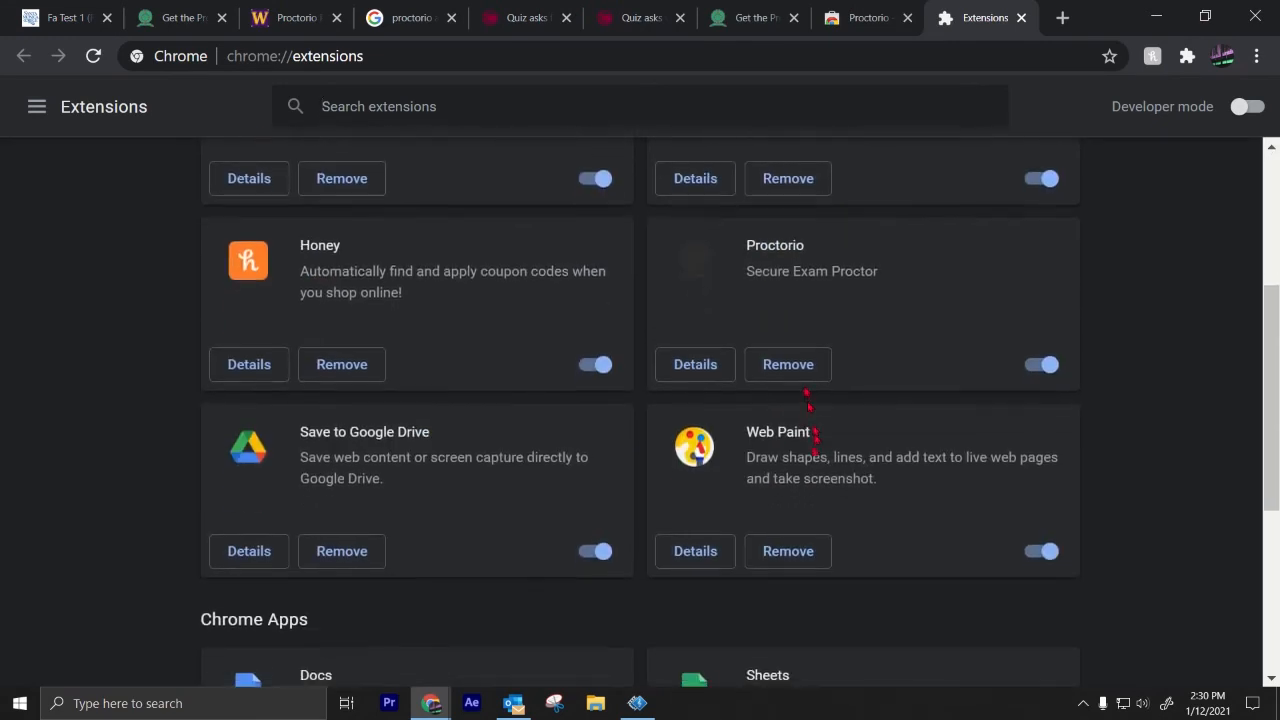
click(1041, 364)
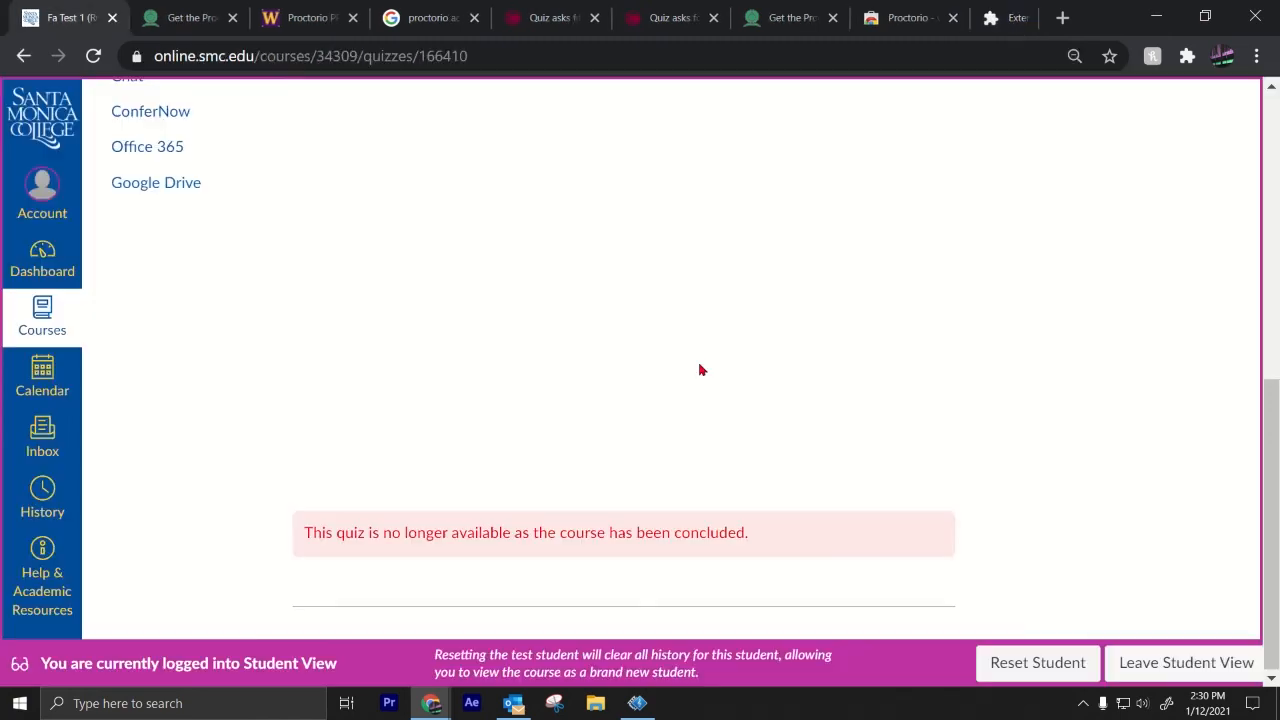
Reopen the Extensions page via More tools and view Proctorio's details
click(1256, 56)
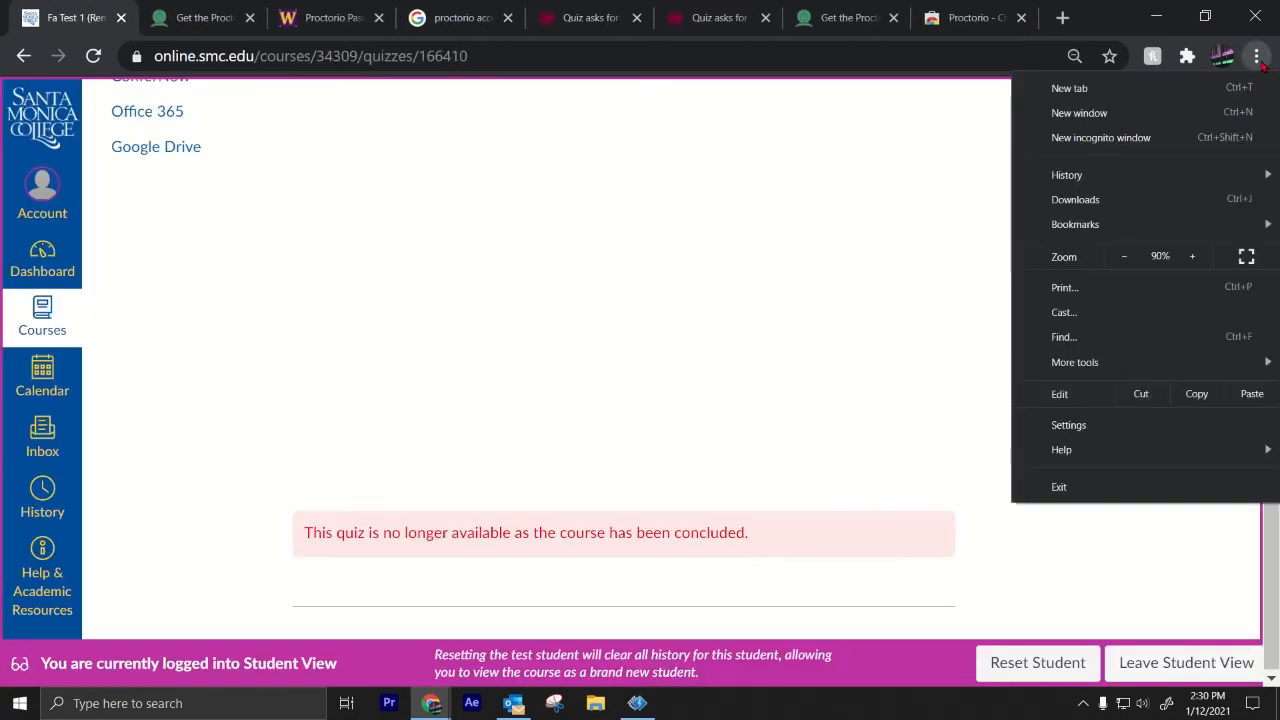
click(1074, 362)
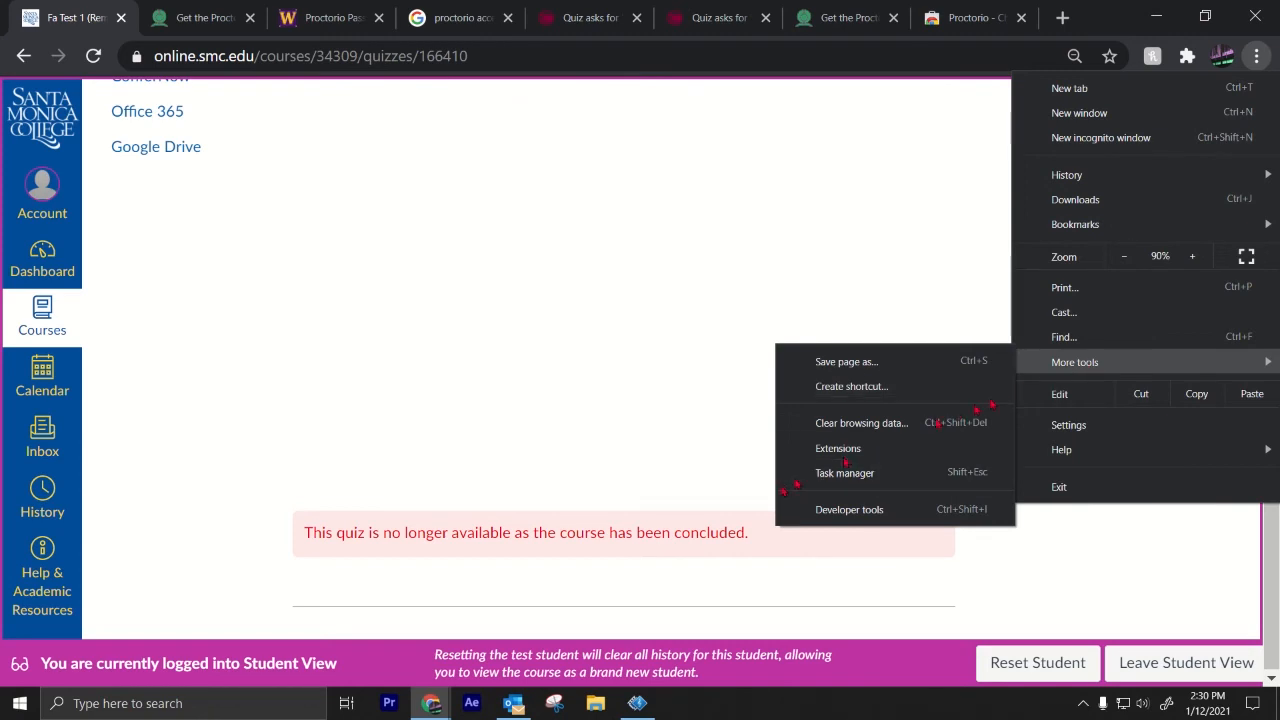
click(838, 447)
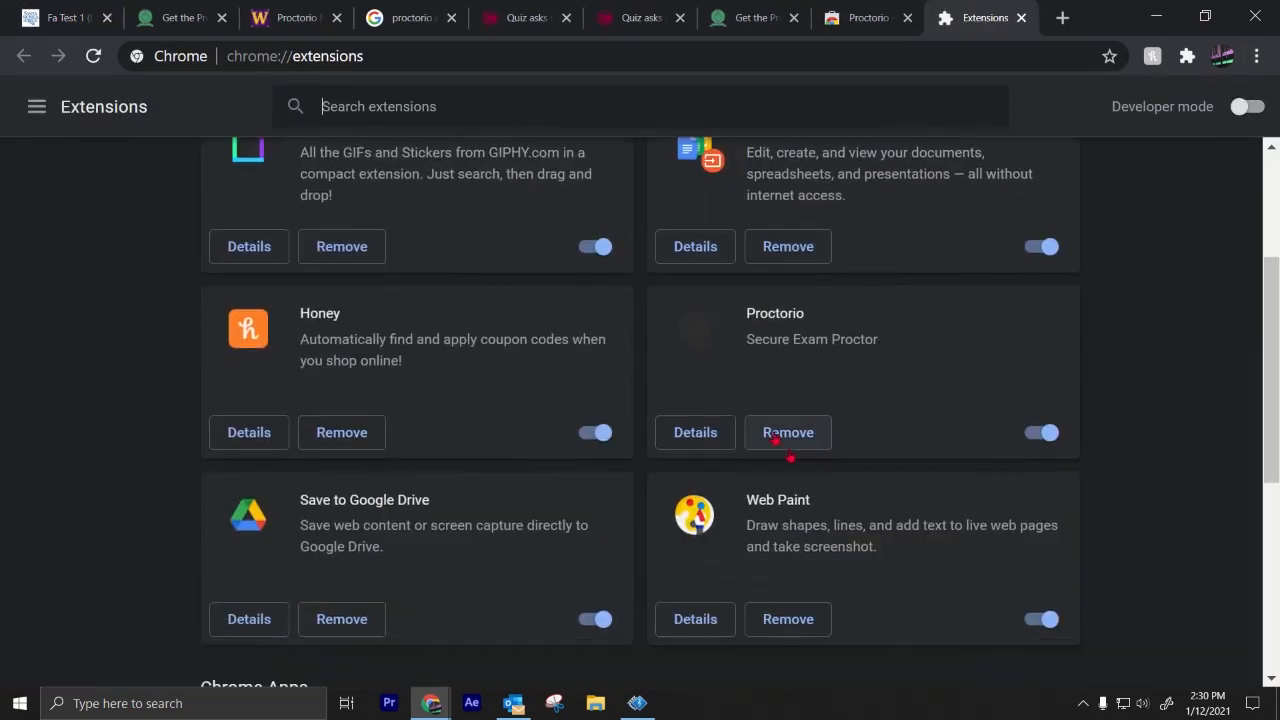
click(694, 432)
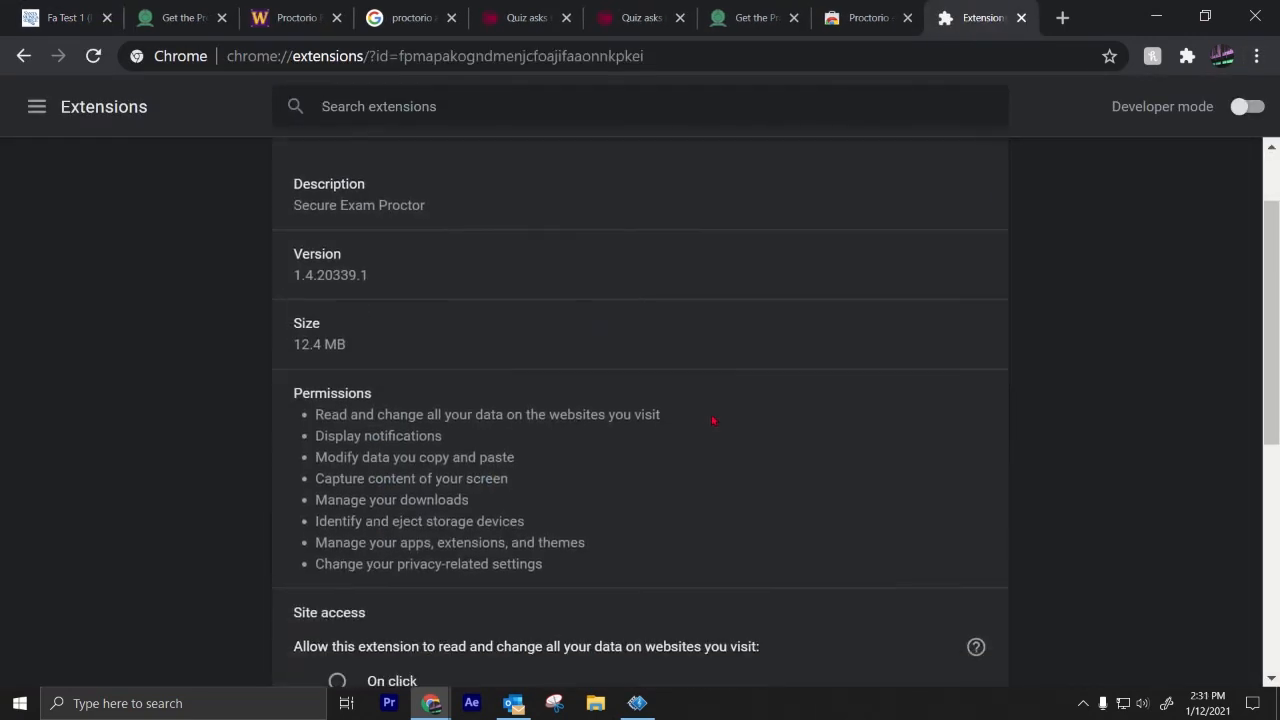
scroll(down, 3)
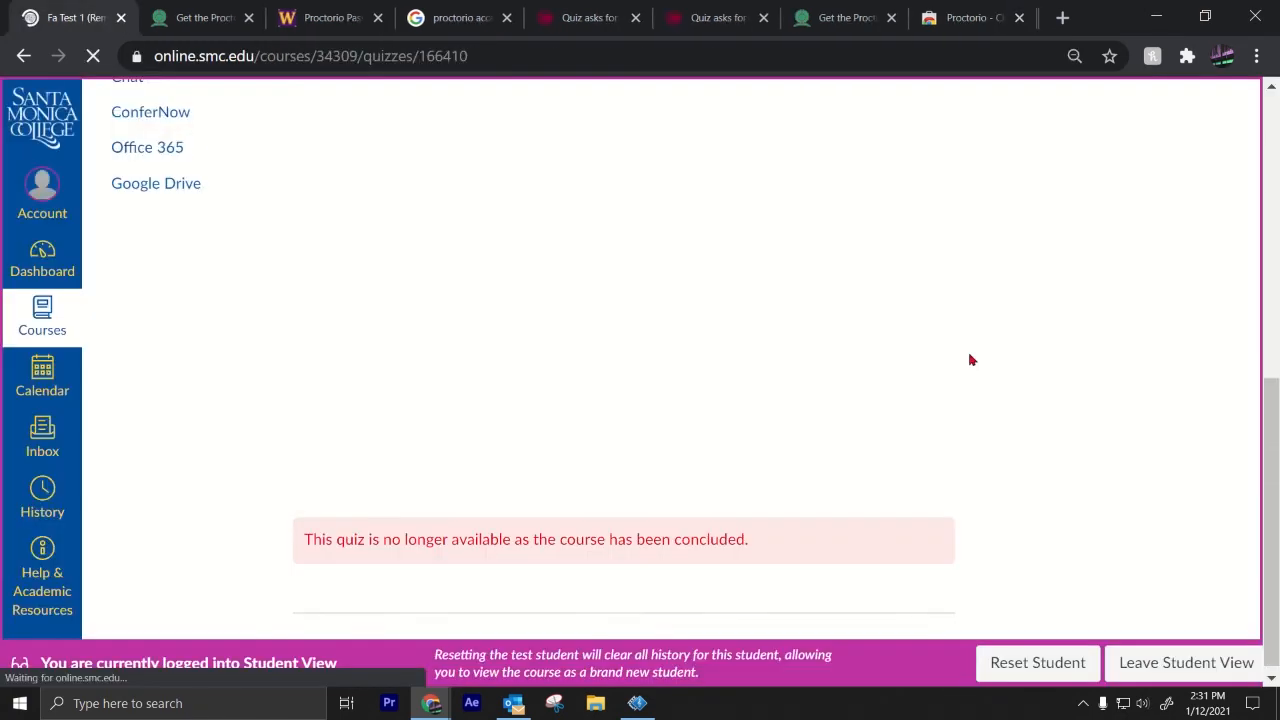
click(1256, 56)
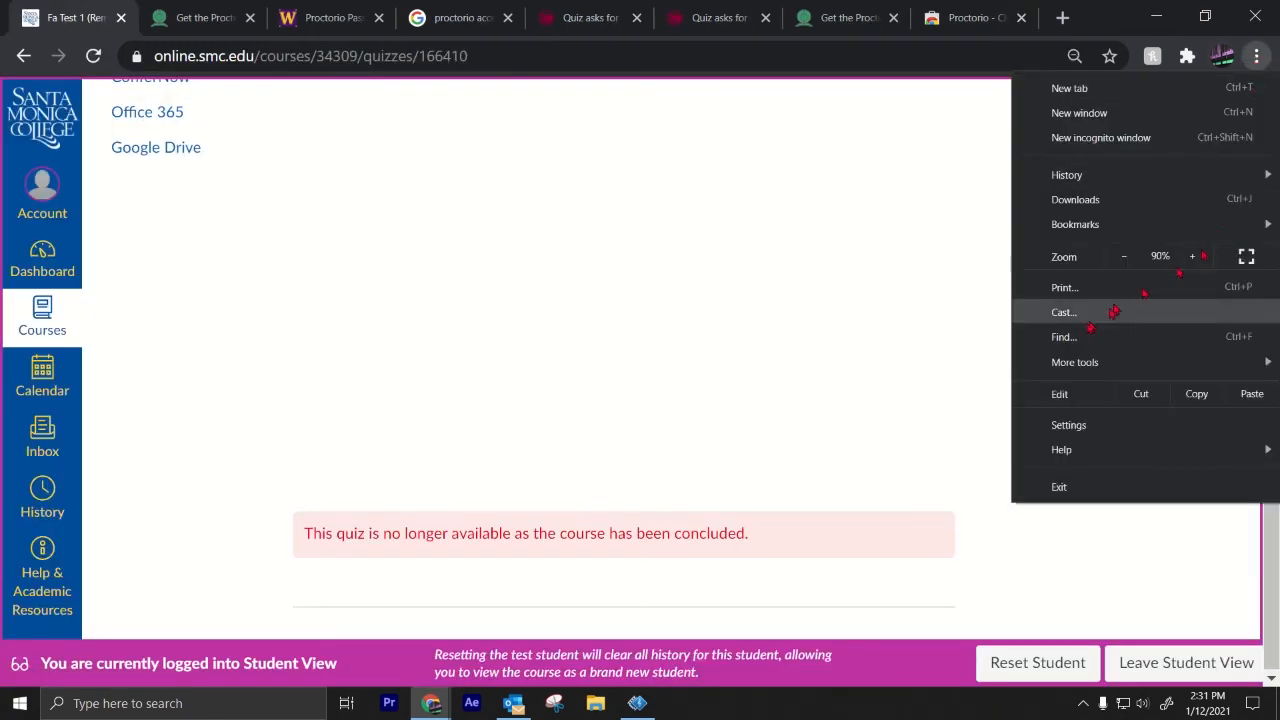
click(1075, 362)
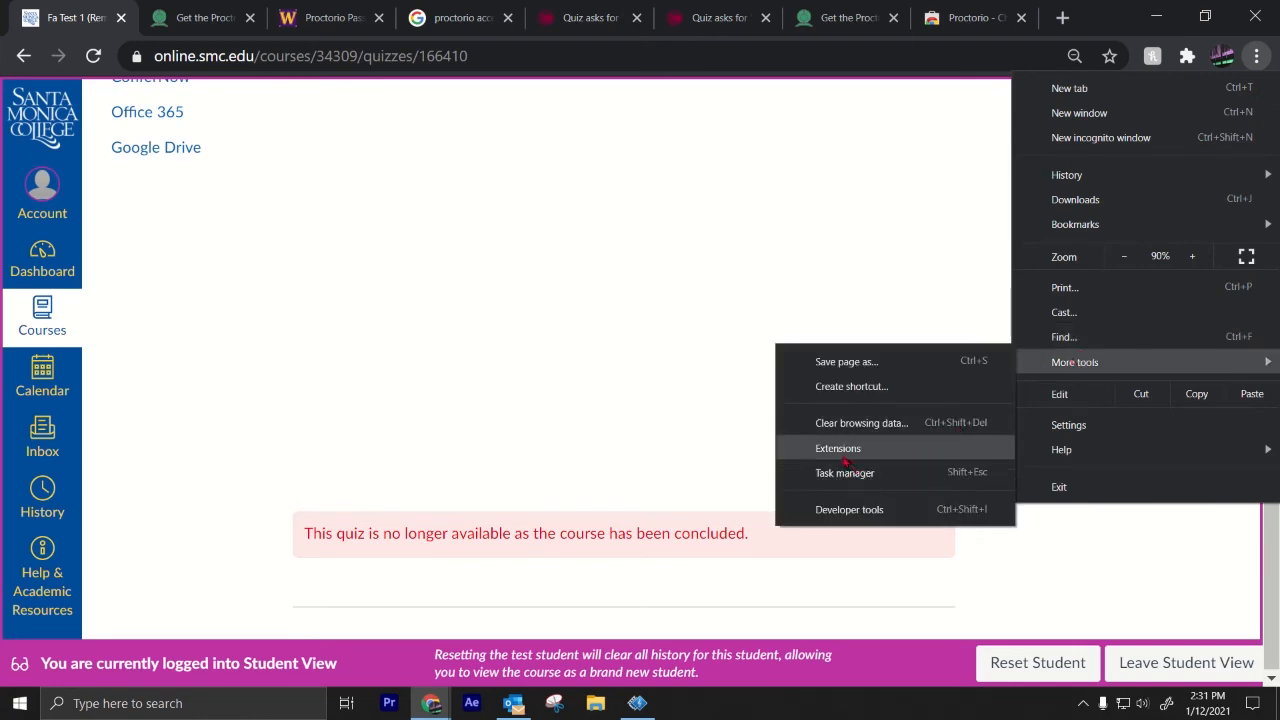
click(837, 447)
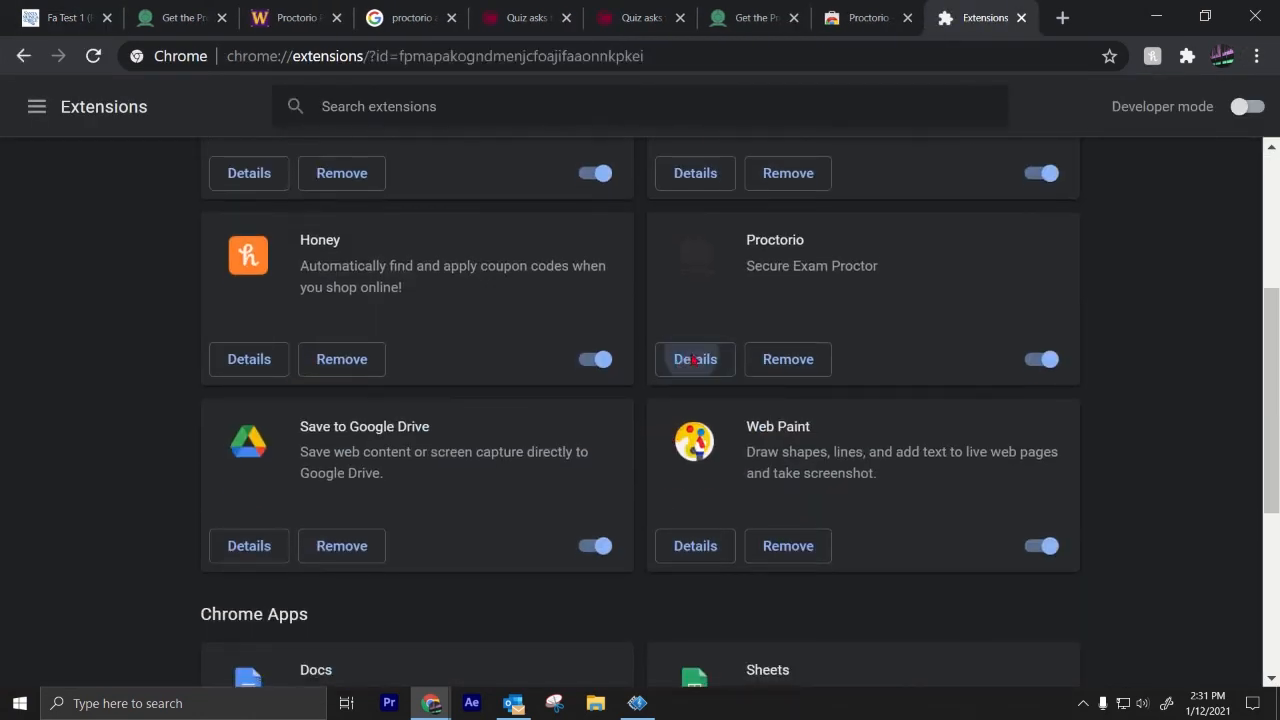
click(695, 359)
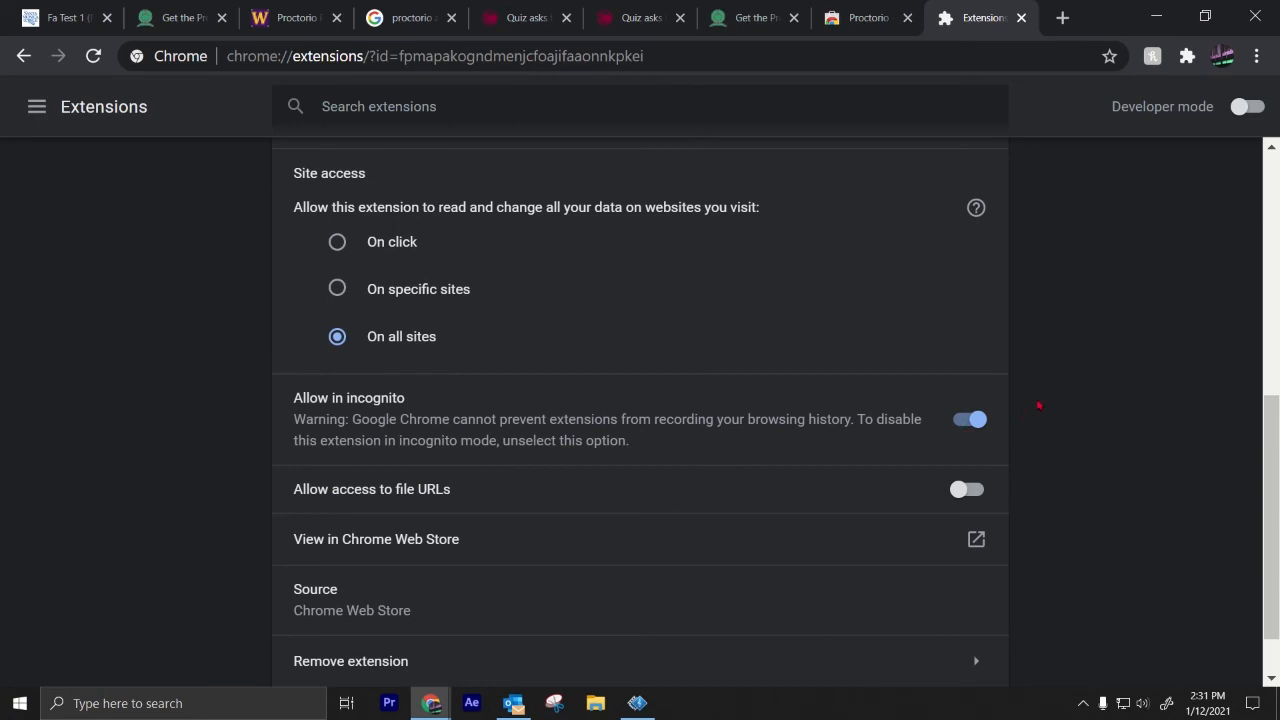
scroll(down, 3)
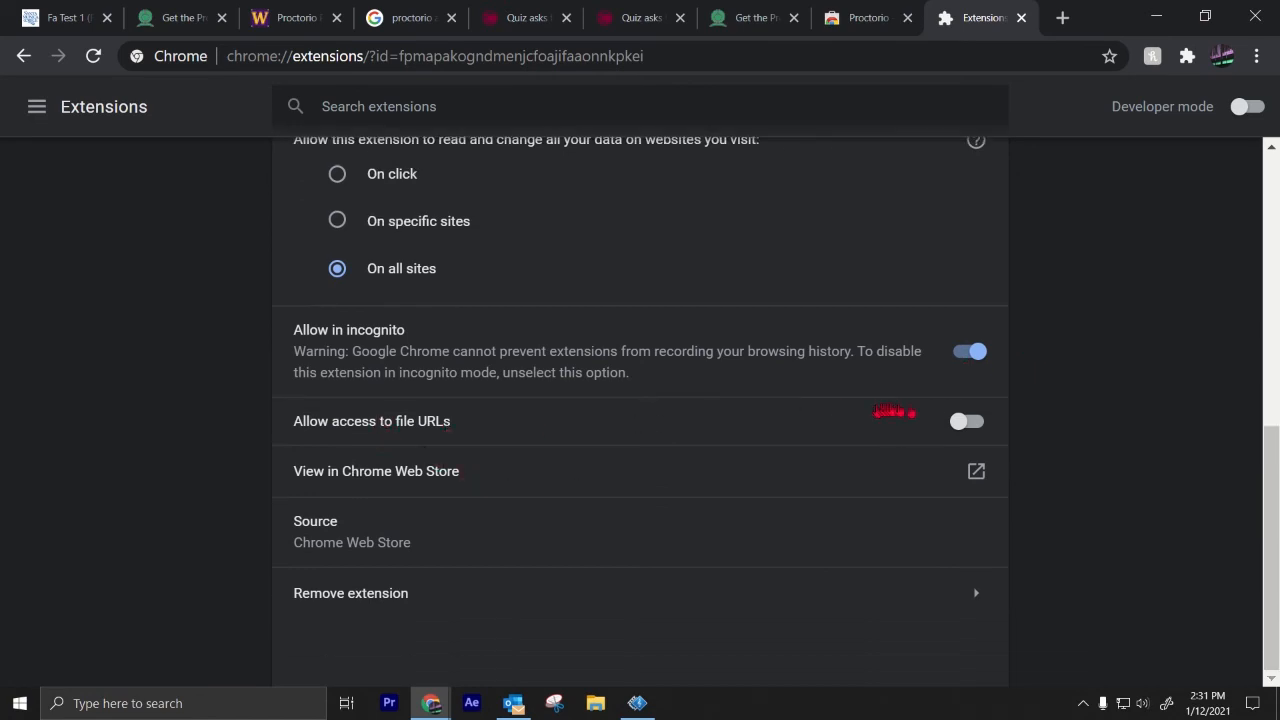
click(966, 421)
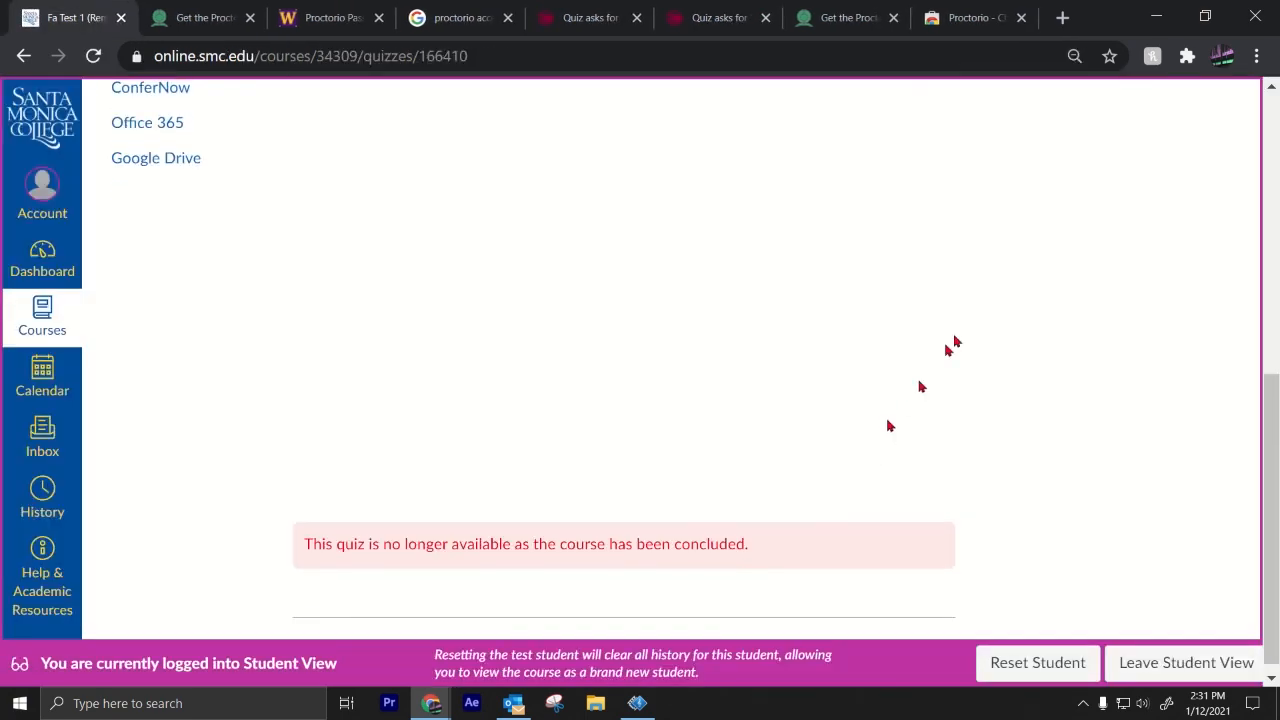
mouse_move(1257, 56)
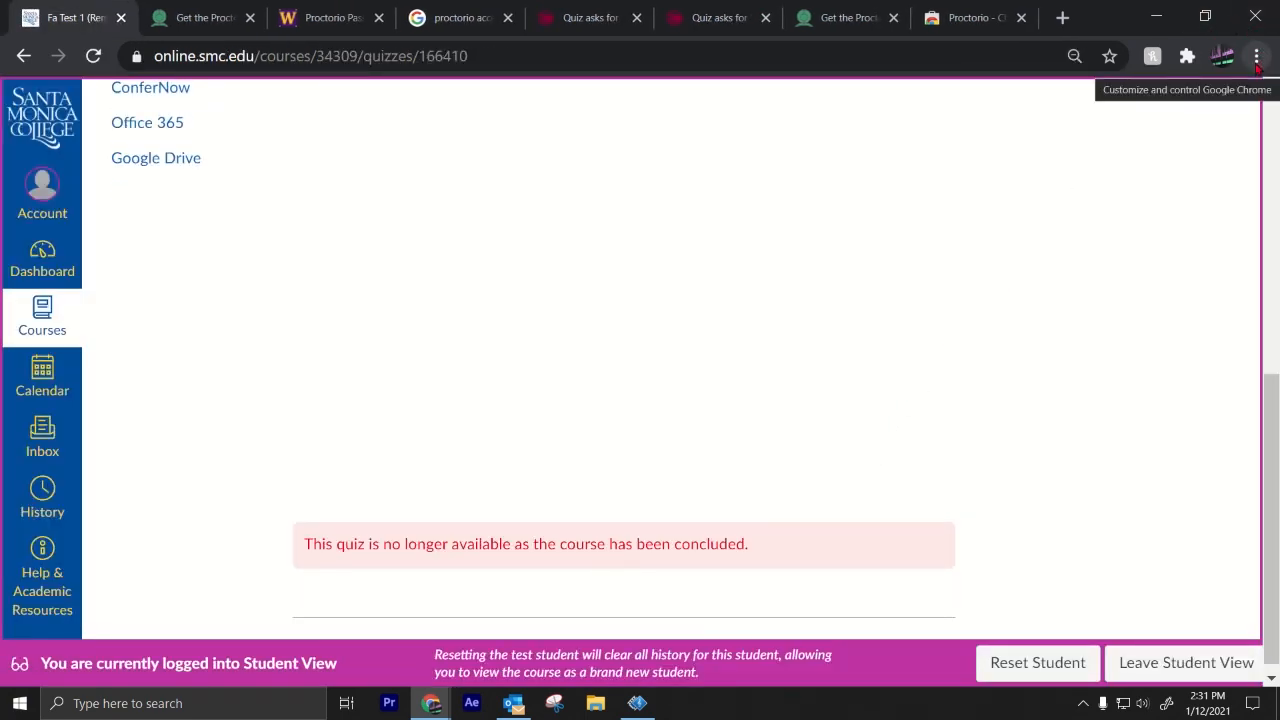